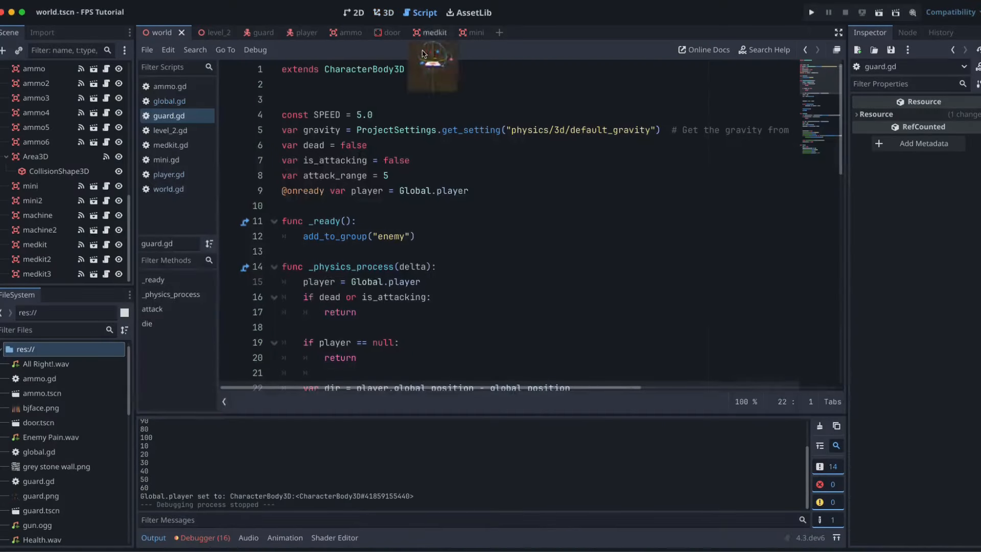
Add 'var guard_health = 100' to the guard script
{"action": "scroll", "scroll_direction": "down", "scroll_amount": 3}
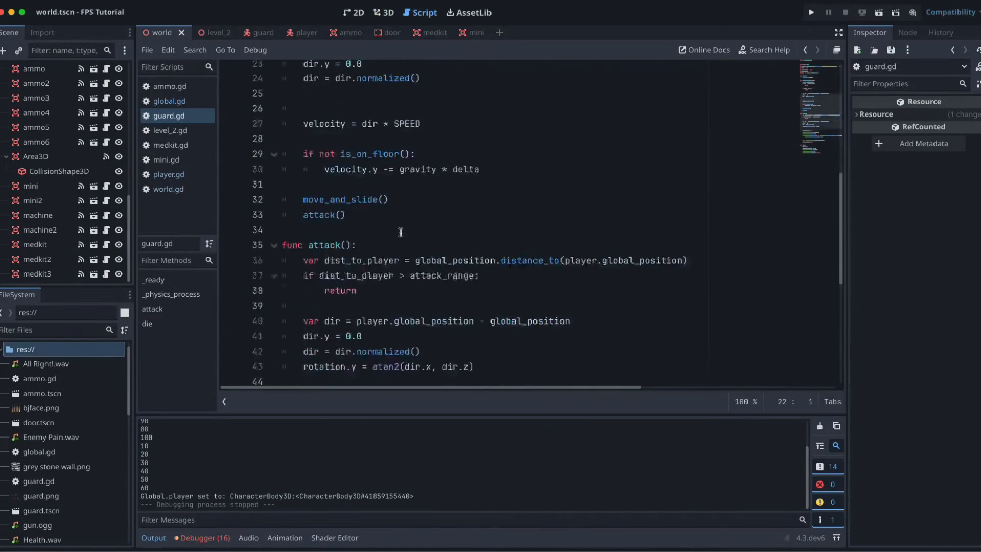
{"action": "scroll", "scroll_direction": "down", "scroll_amount": 3}
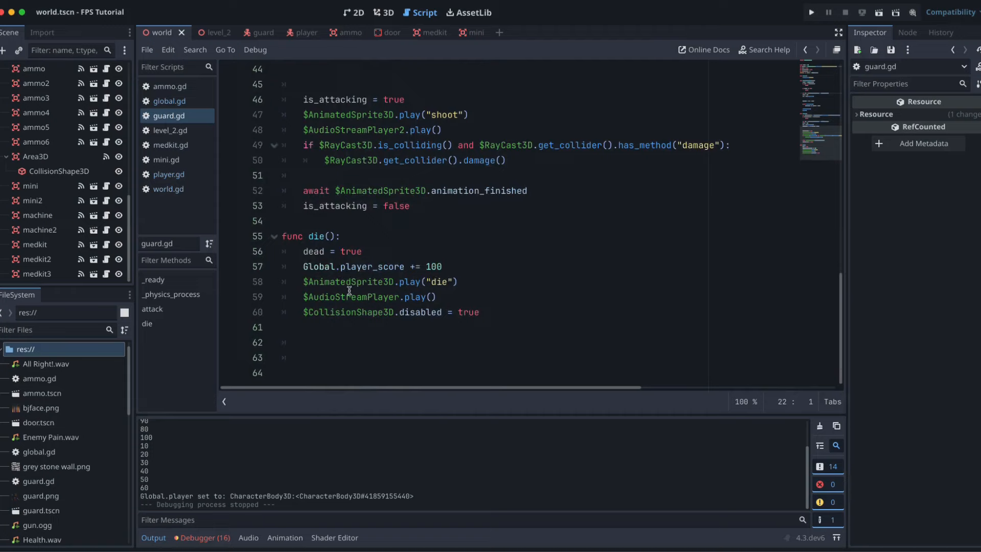
{"action": "left_click", "coordinate": [169, 174]}
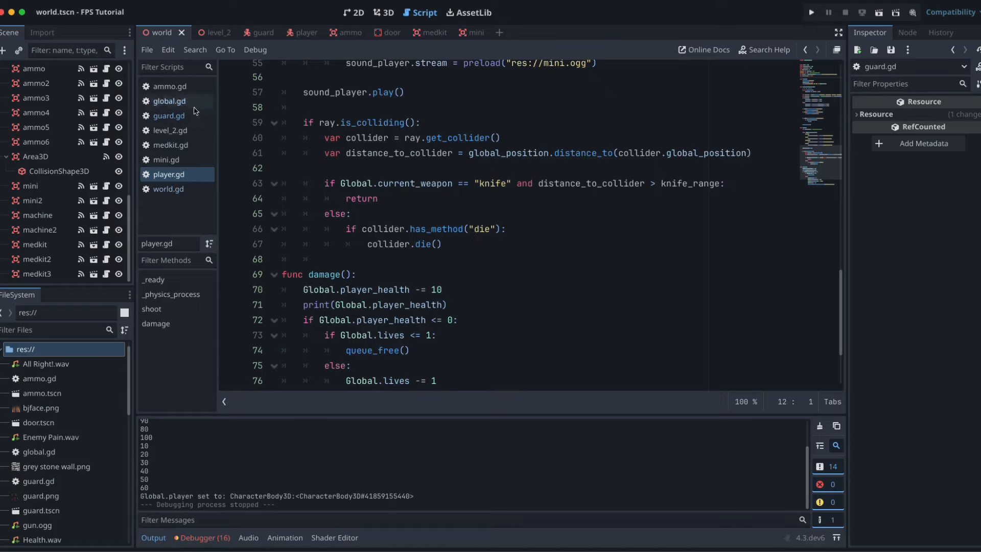
{"action": "left_click", "coordinate": [168, 116]}
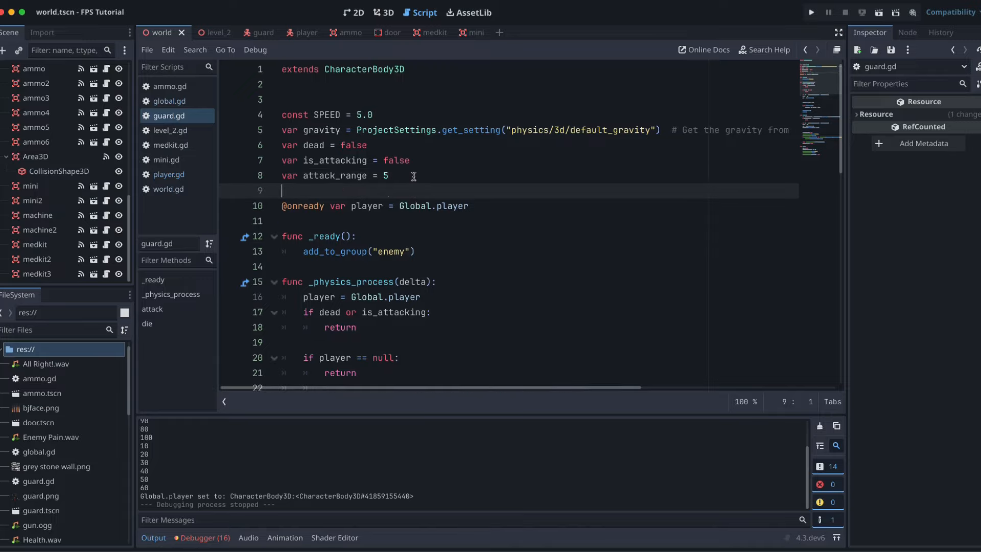
{"action": "type", "text": "var guar"}
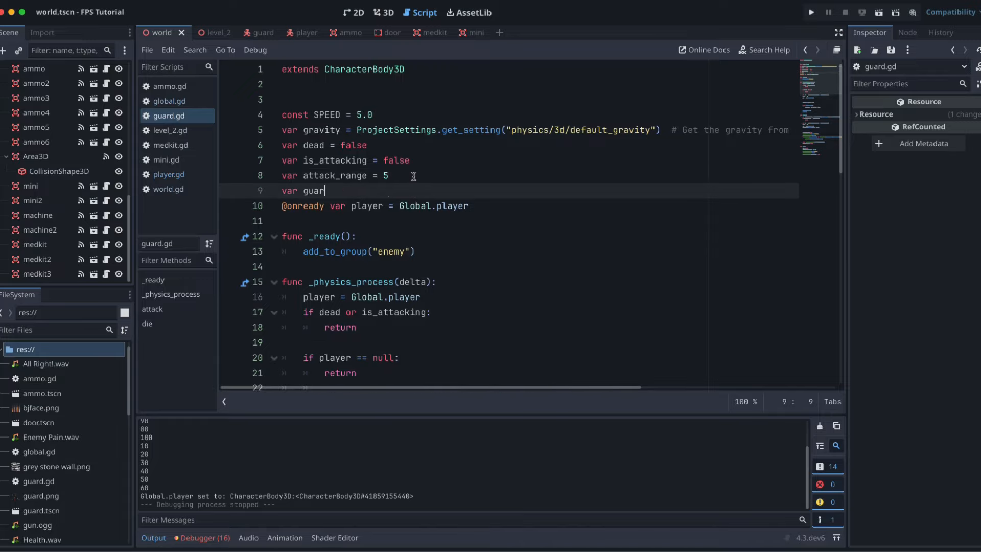
{"action": "type", "text": "d_health"}
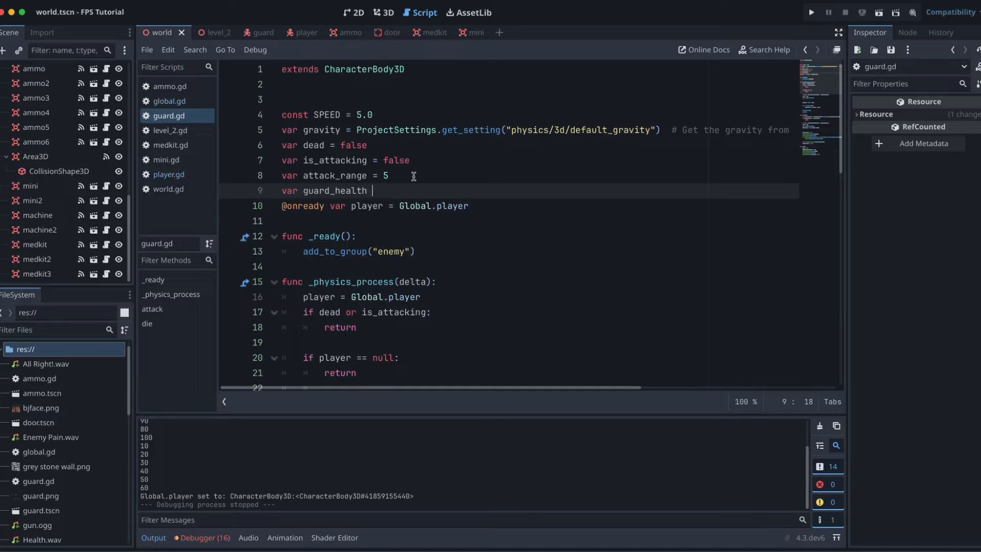
{"action": "type", "text": "= 100"}
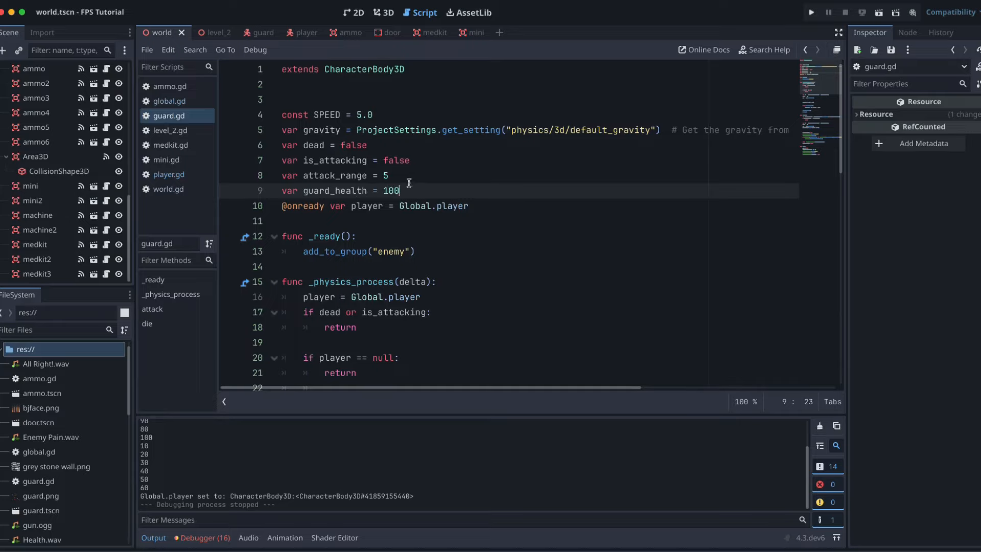
Write take_damage() subtracting 30 from guard_health and calling die() when health reaches zero
{"action": "scroll", "scroll_direction": "down", "scroll_amount": 3}
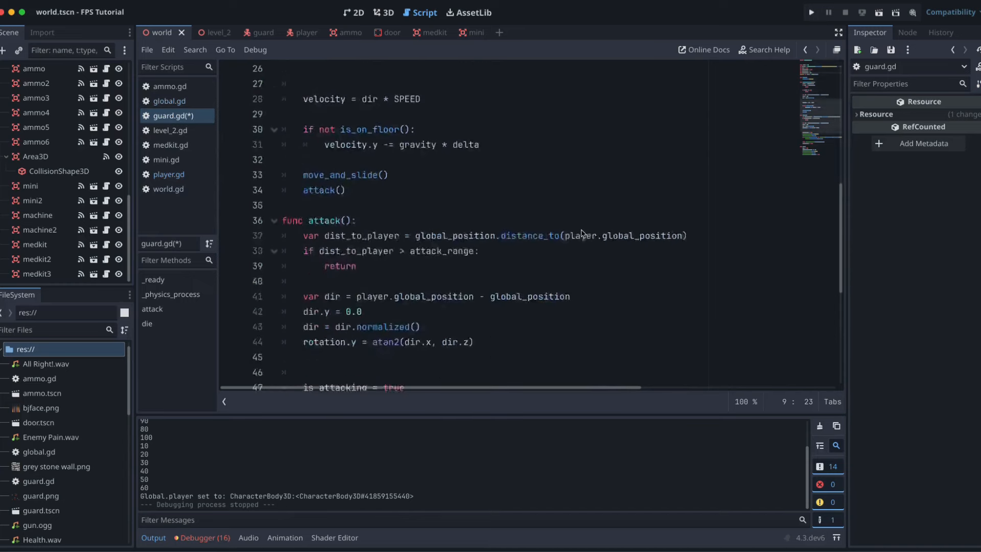
{"action": "scroll", "scroll_direction": "down", "scroll_amount": 3}
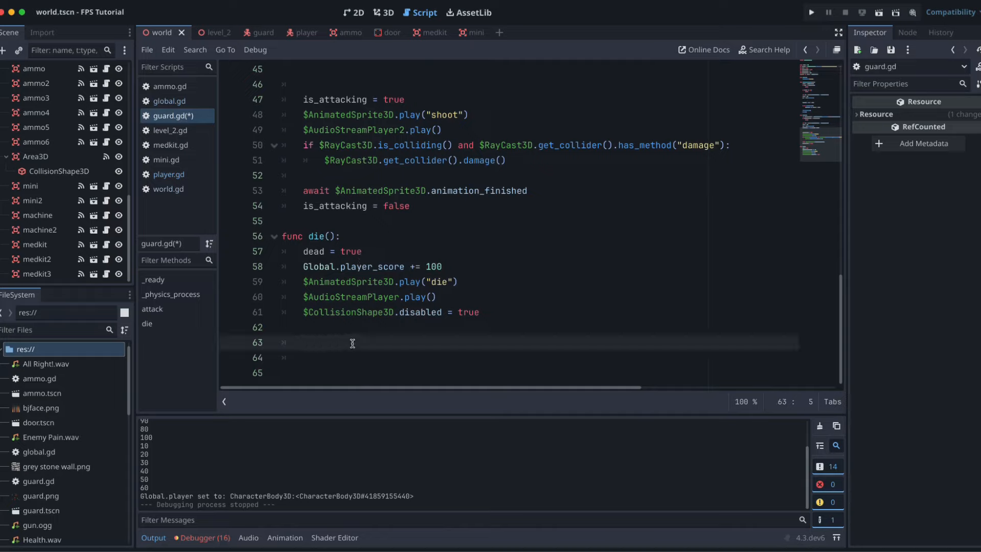
{"action": "mouse_move", "coordinate": [351, 344]}
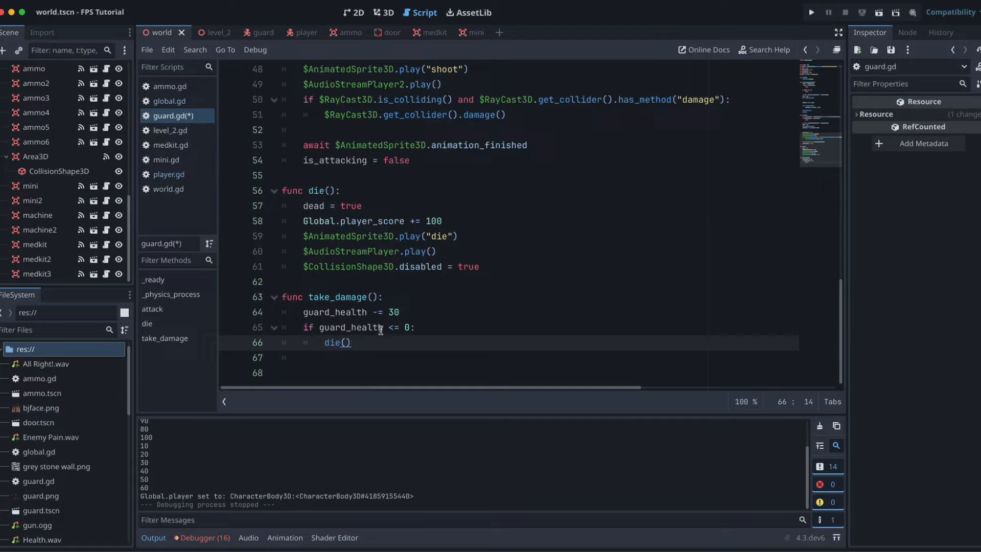
{"action": "mouse_move", "coordinate": [405, 321]}
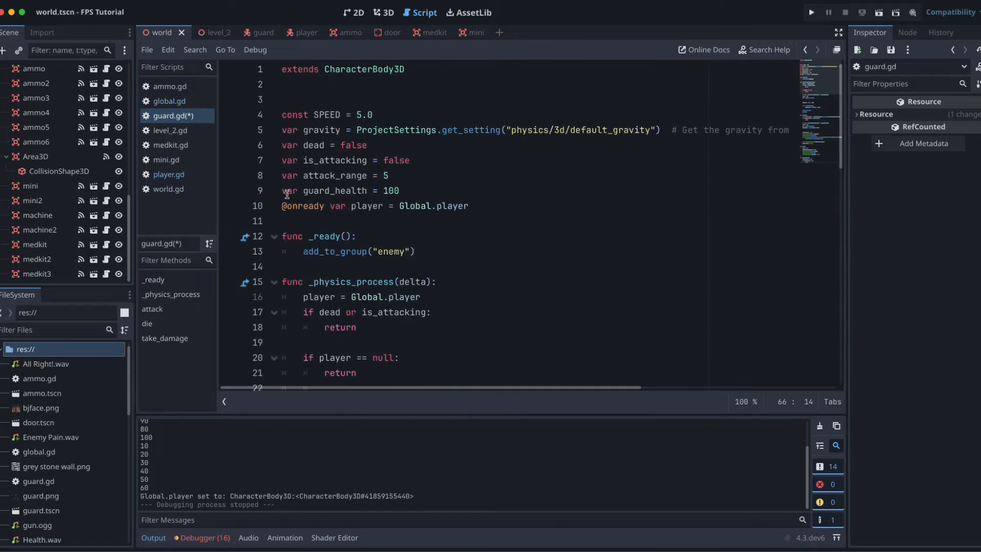
{"action": "scroll", "scroll_direction": "down", "scroll_amount": 3}
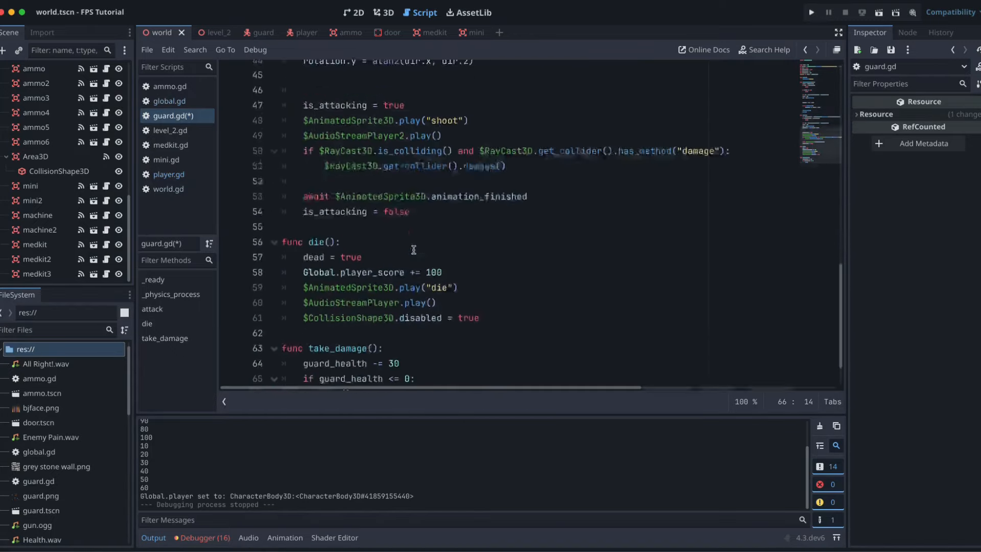
{"action": "type", "text": "die()"}
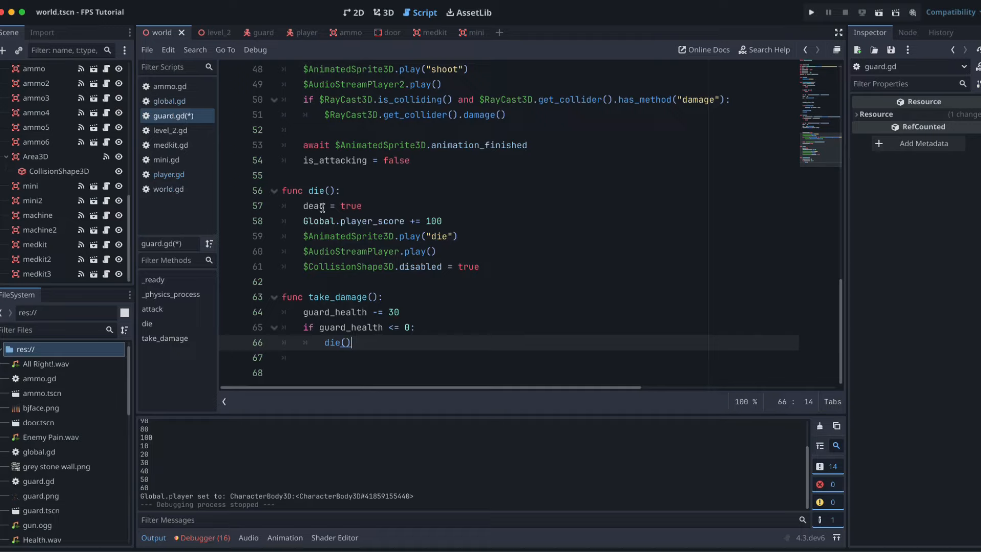
In player.gd, replace the die check and call with take_damage, and save
{"action": "left_click", "coordinate": [169, 173]}
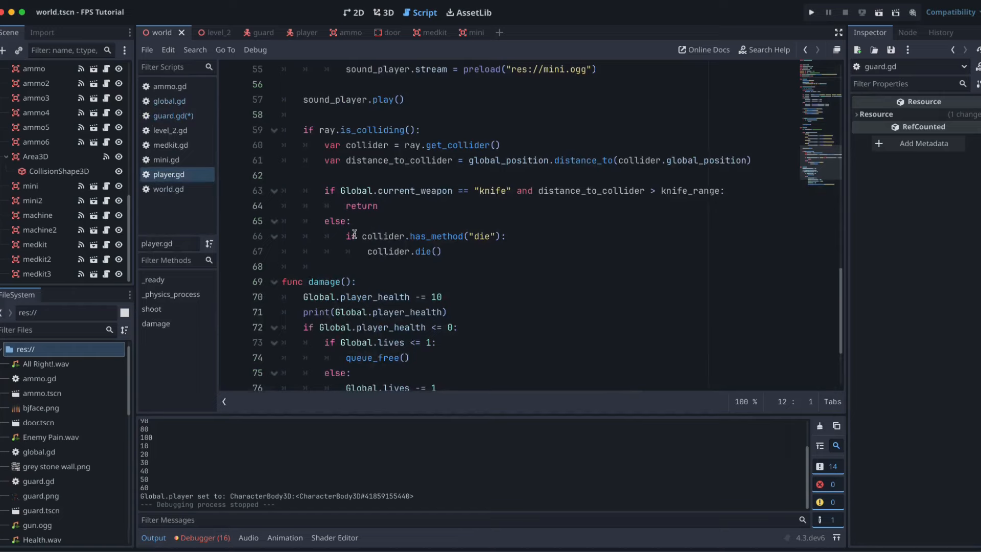
{"action": "scroll", "scroll_direction": "down", "scroll_amount": 3}
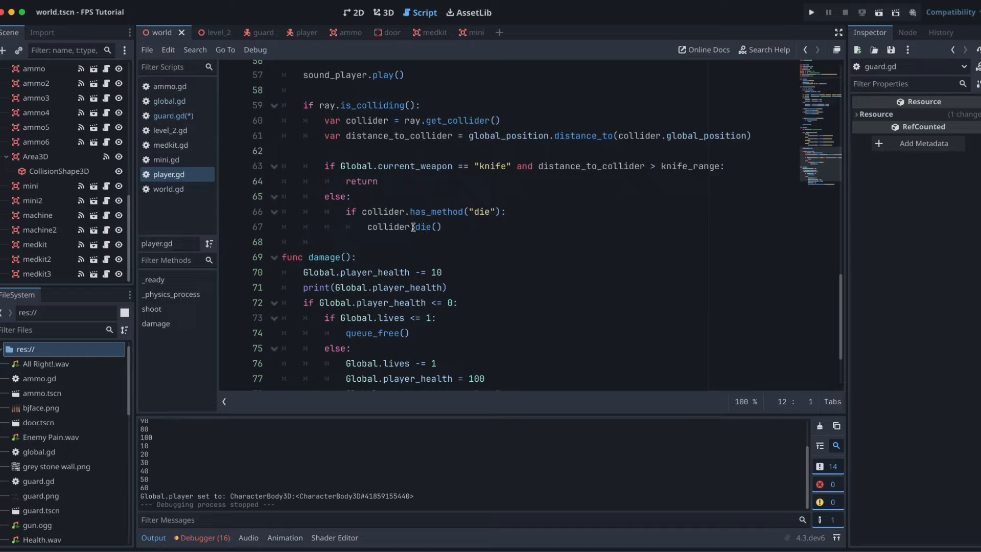
{"action": "mouse_move", "coordinate": [431, 211]}
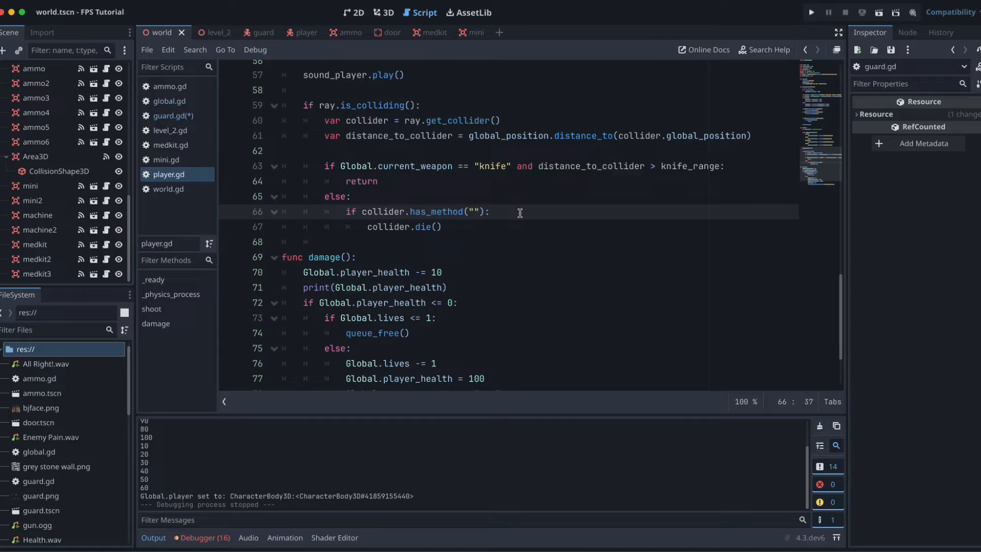
{"action": "type", "text": "take"}
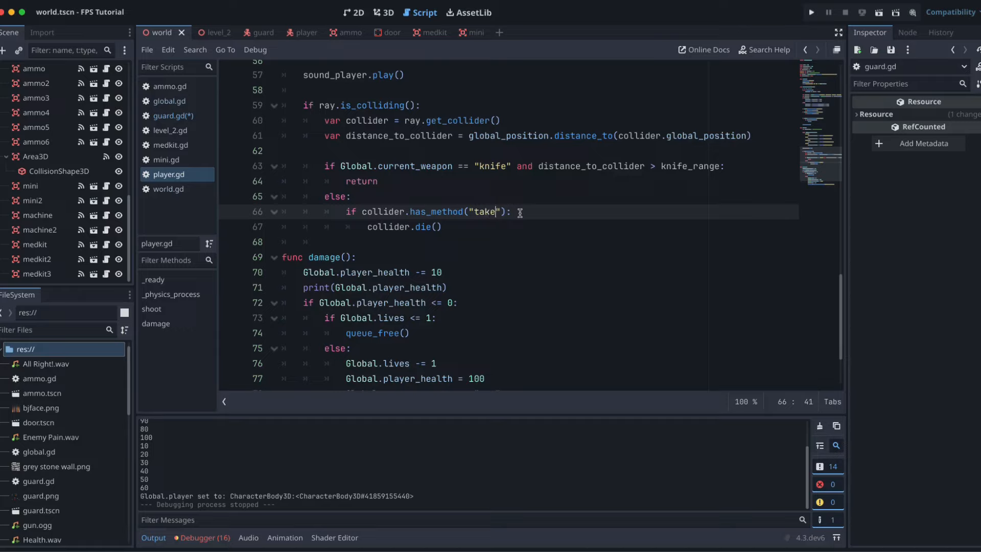
{"action": "type", "text": "_damage"}
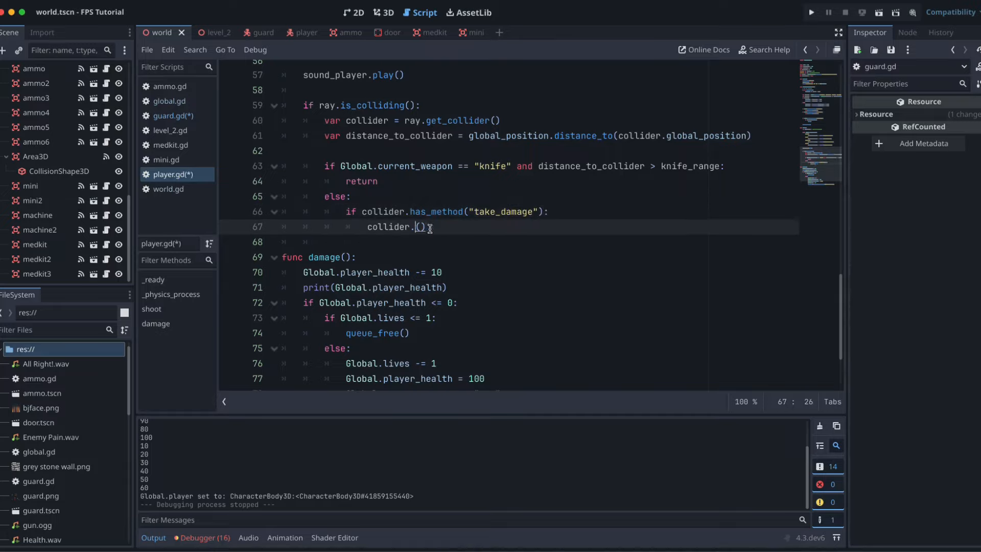
{"action": "type", "text": "take_damage"}
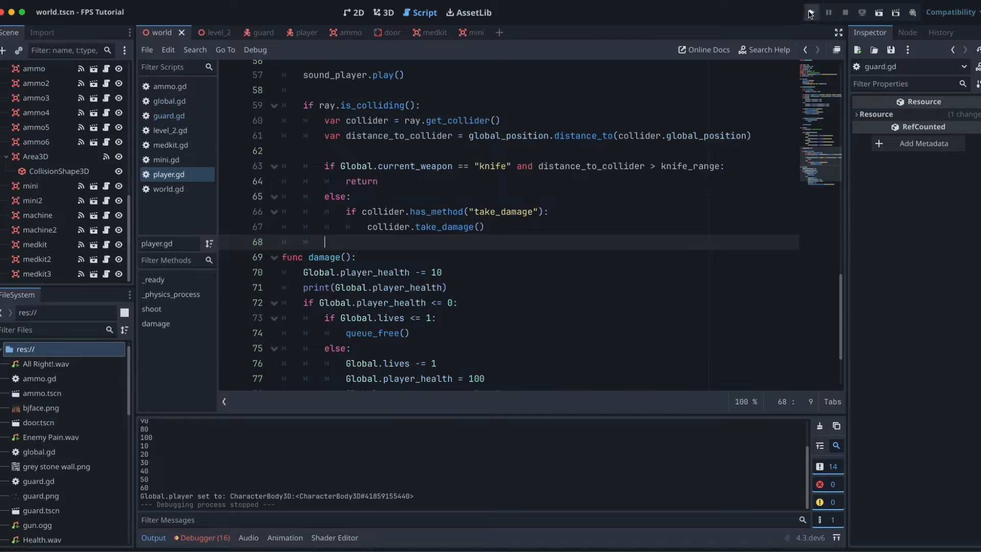
Run the project to play-test the damage changes, then view level_2 in 3D
{"action": "left_click", "coordinate": [808, 13]}
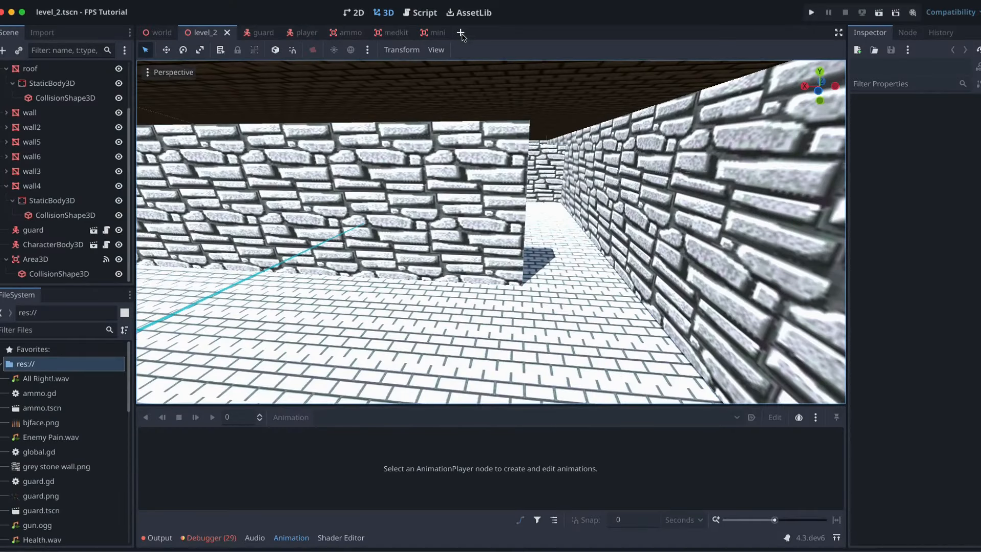
Start a new scene with a Door root, a CollisionShape3D, and an Area3D with a collision shape
{"action": "left_click", "coordinate": [460, 32]}
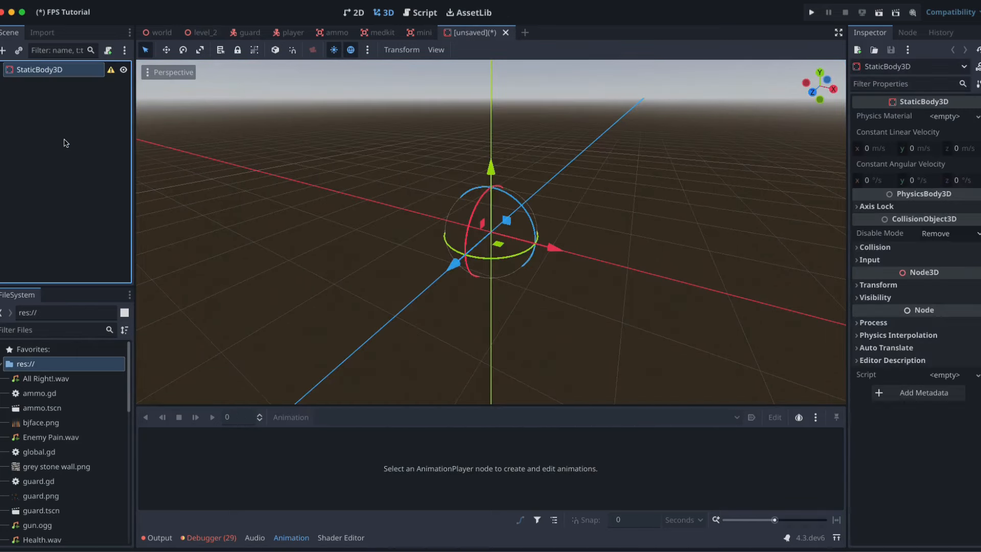
{"action": "type", "text": "Door"}
{"action": "type", "text": "co"}
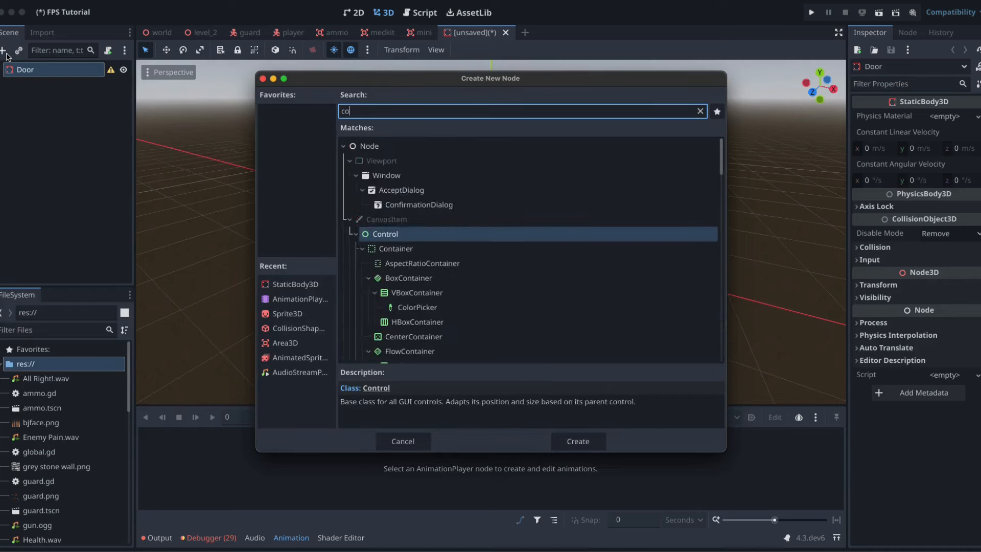
{"action": "left_click", "coordinate": [577, 441]}
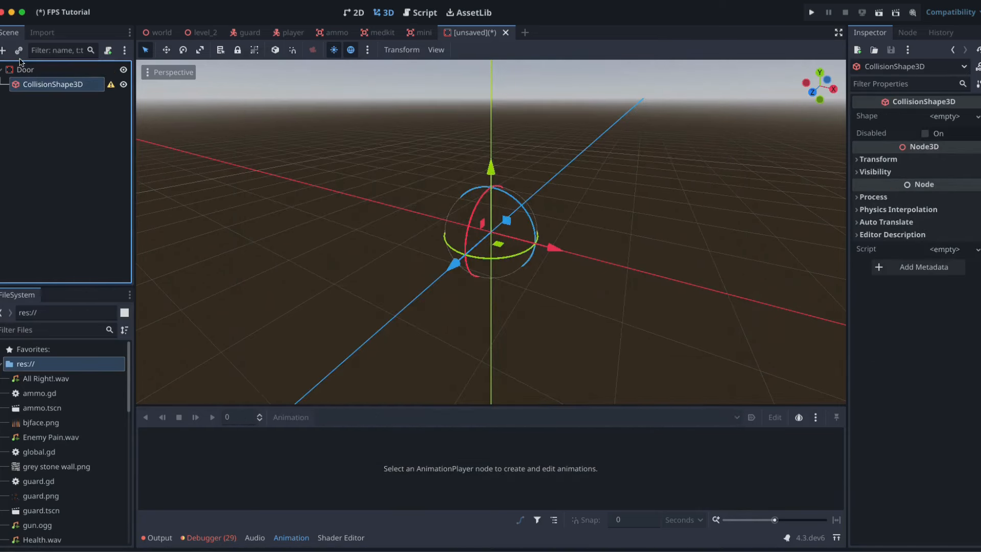
{"action": "left_click", "coordinate": [6, 50]}
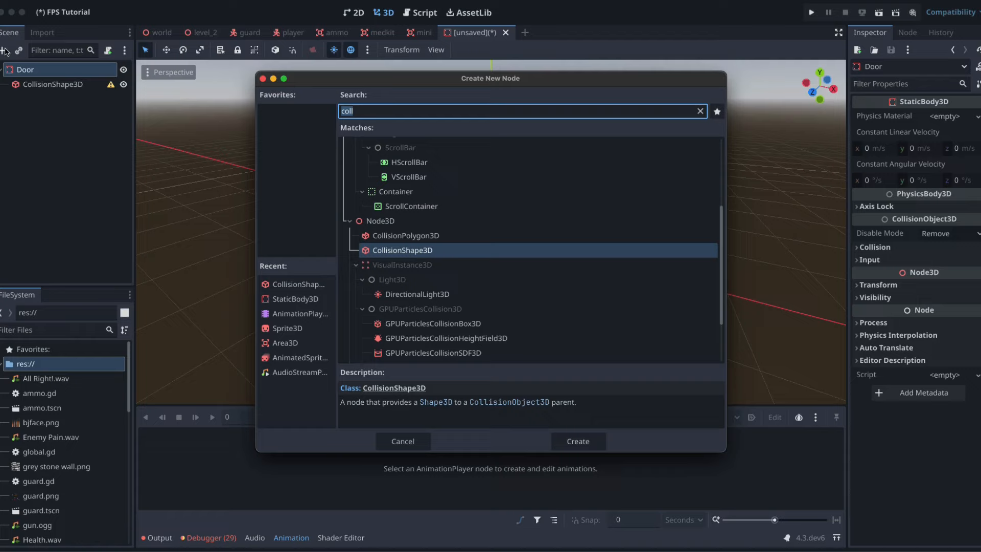
{"action": "type", "text": "area"}
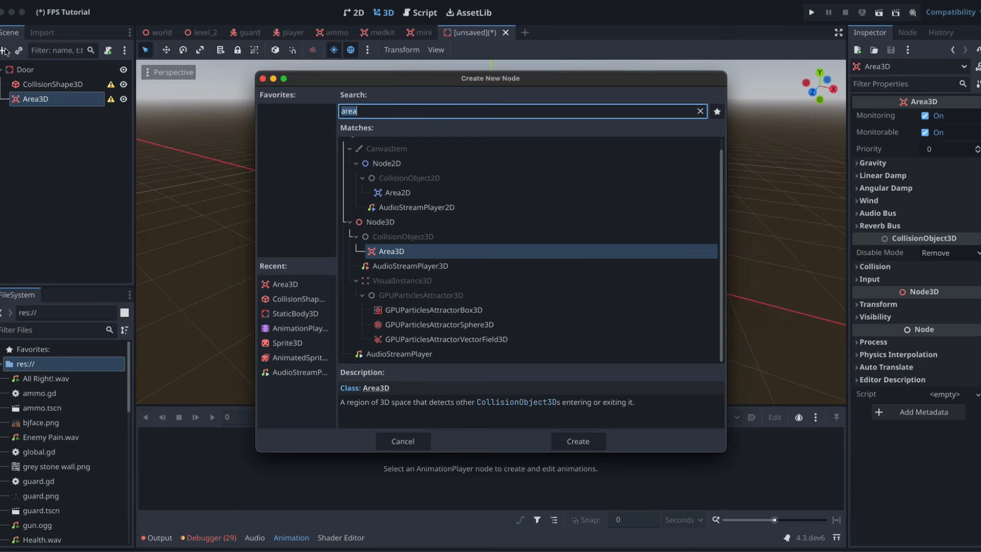
{"action": "left_click", "coordinate": [576, 441]}
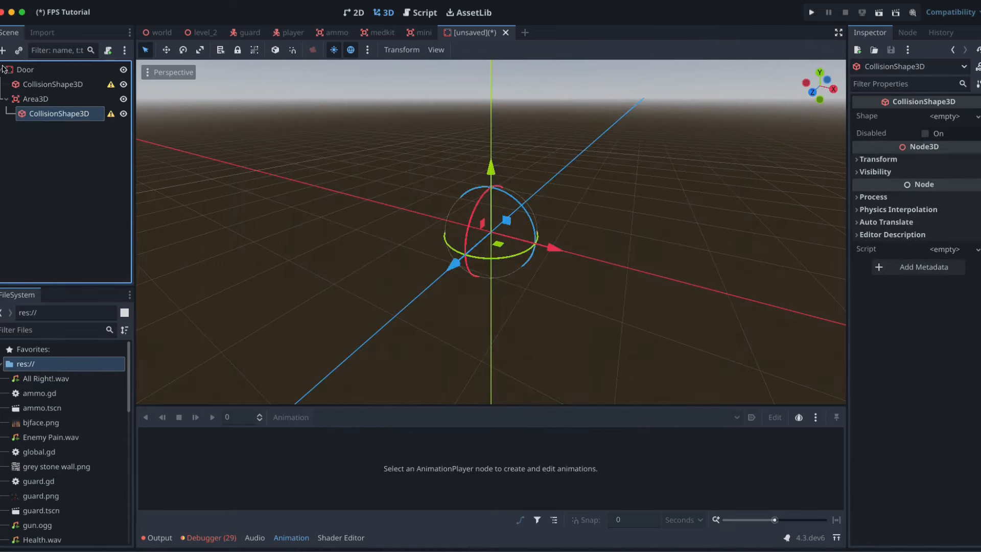
Add a Sprite3D and an AnimationPlayer to the Door, and save as door.tscn
{"action": "left_click", "coordinate": [3, 51]}
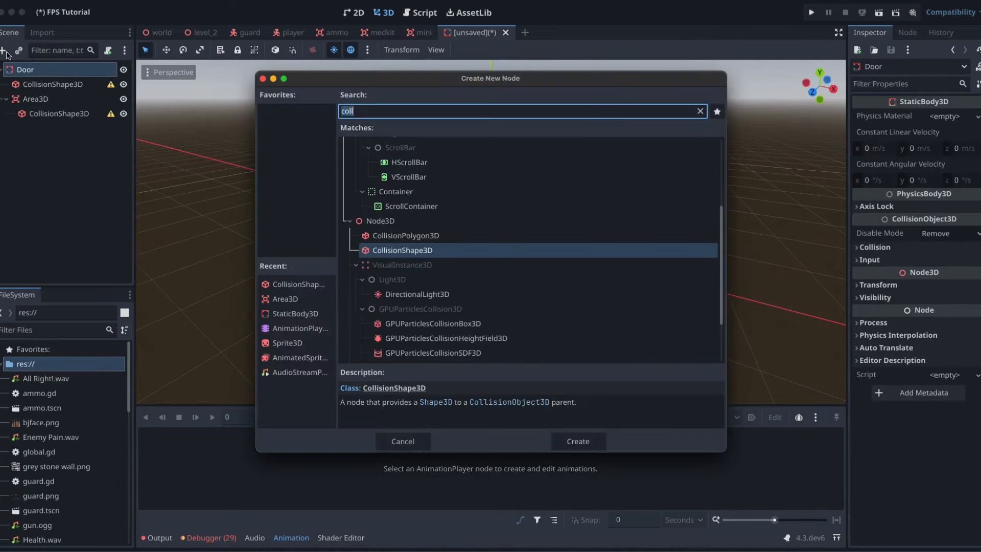
{"action": "type", "text": "sprite"}
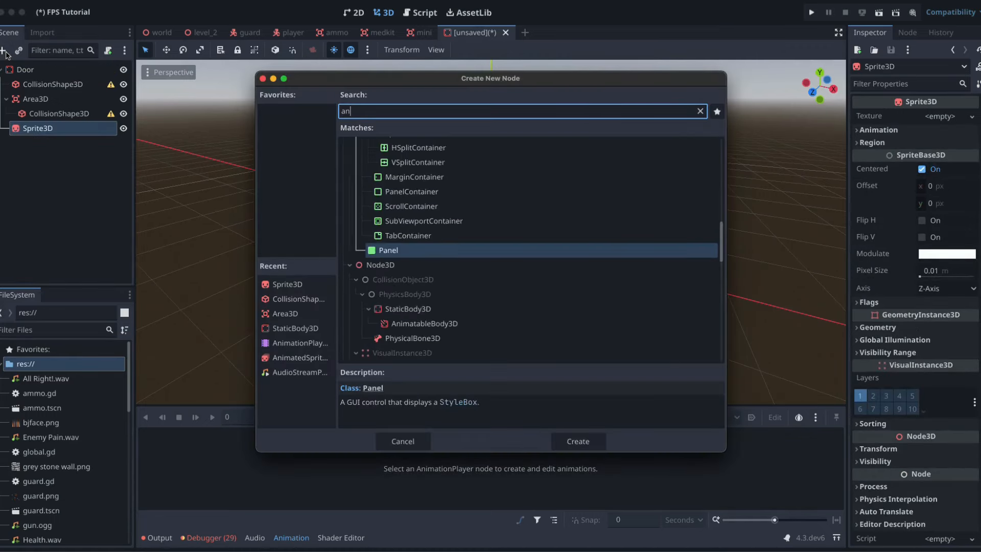
{"action": "left_click", "coordinate": [577, 440]}
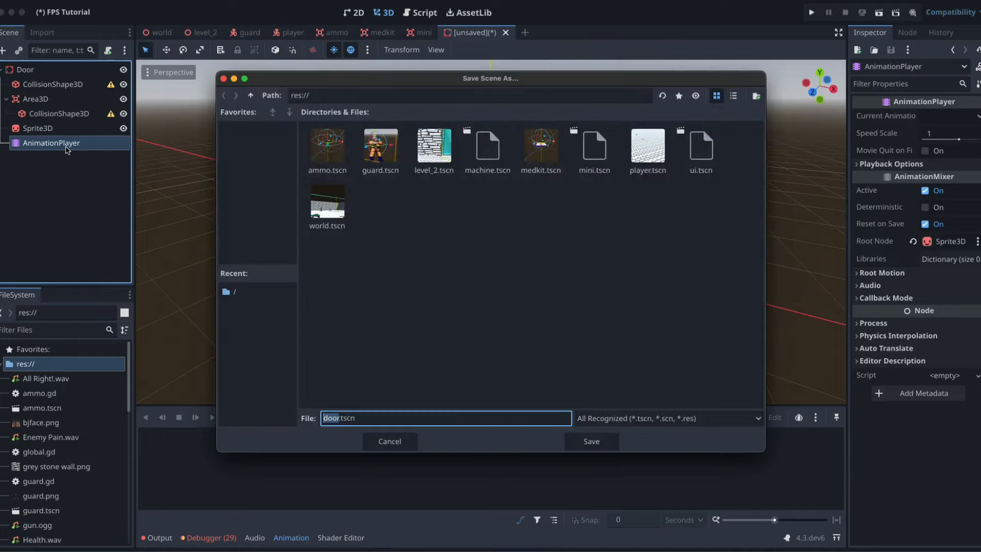
{"action": "left_click", "coordinate": [590, 441]}
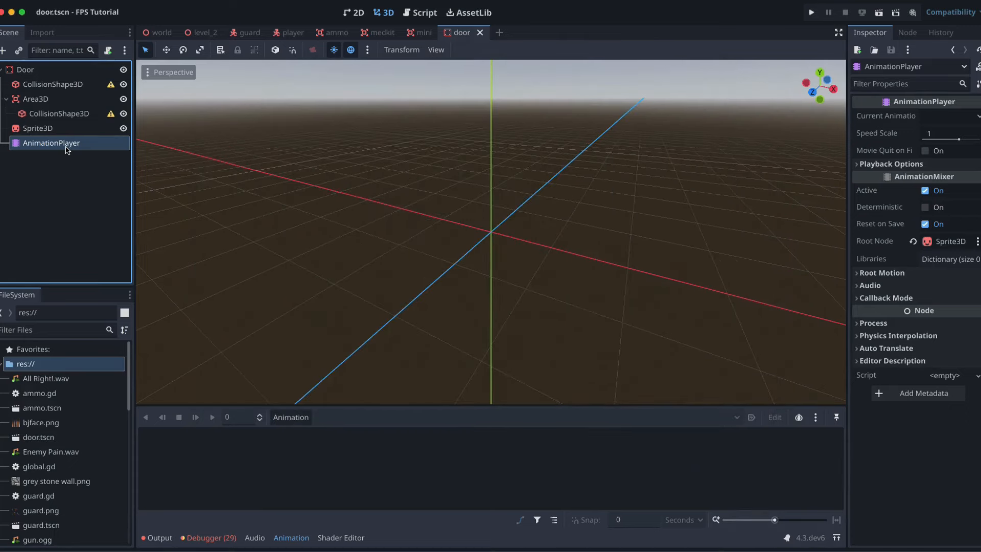
Attach a new door.gd script to the Door root, then return to 3D and select the Sprite3D
{"action": "left_click", "coordinate": [109, 50]}
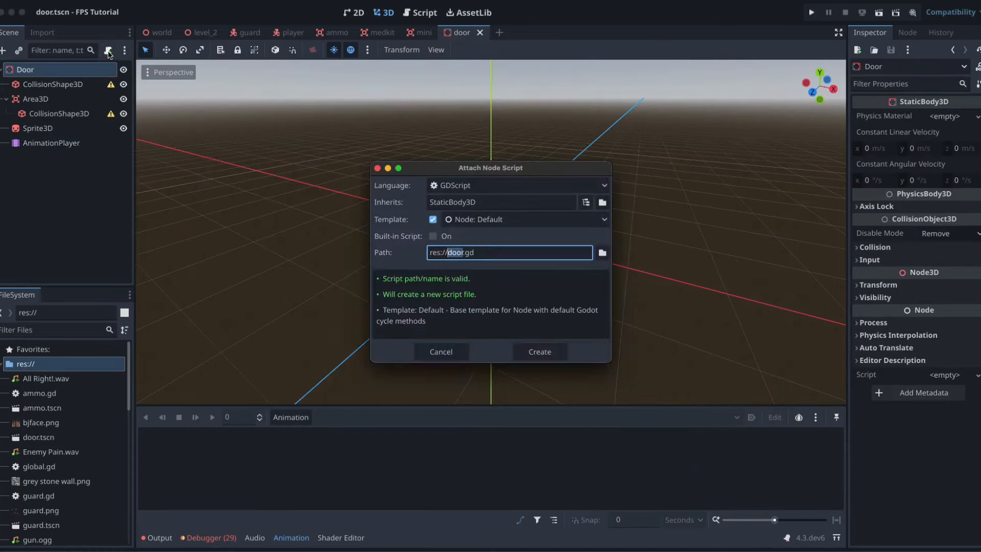
{"action": "left_click", "coordinate": [538, 351]}
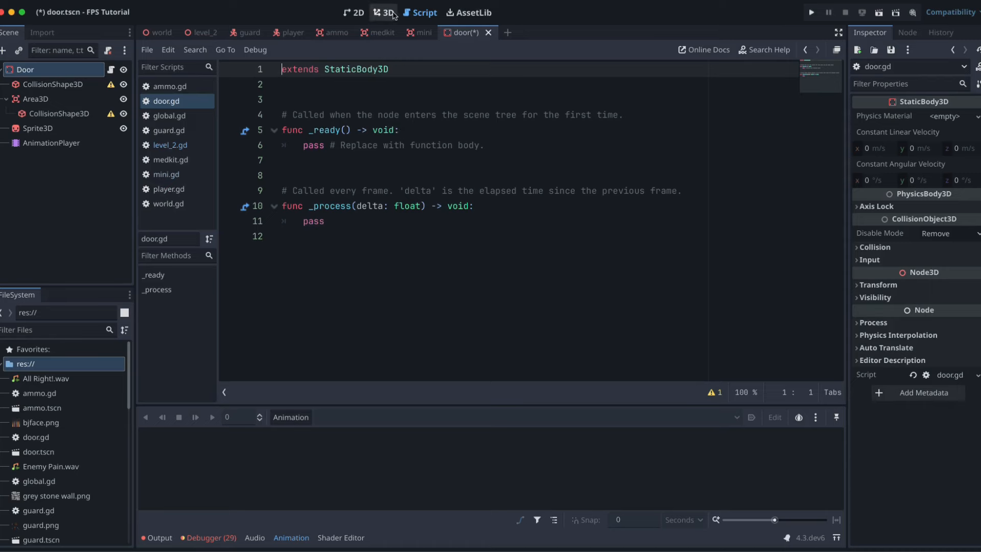
{"action": "left_click", "coordinate": [383, 12]}
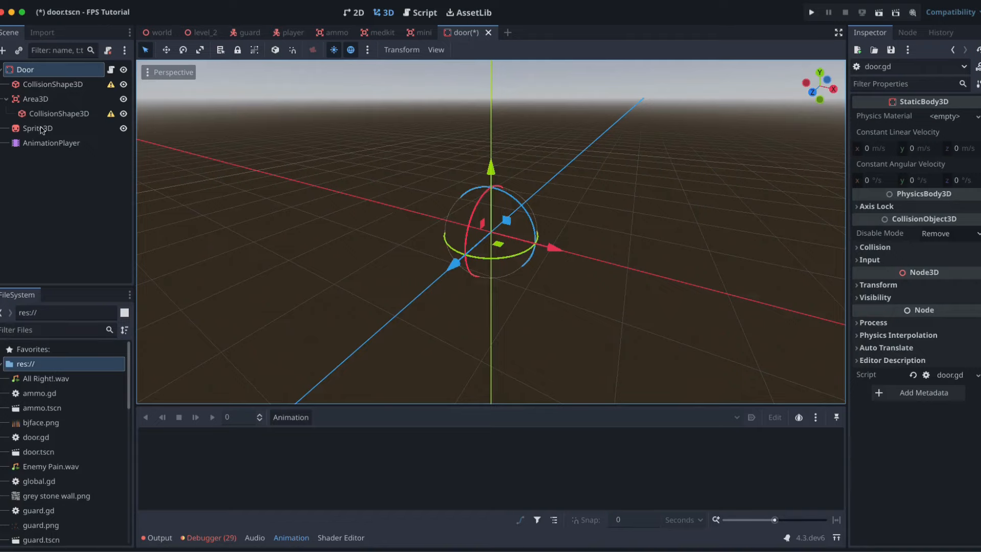
{"action": "left_click", "coordinate": [39, 129]}
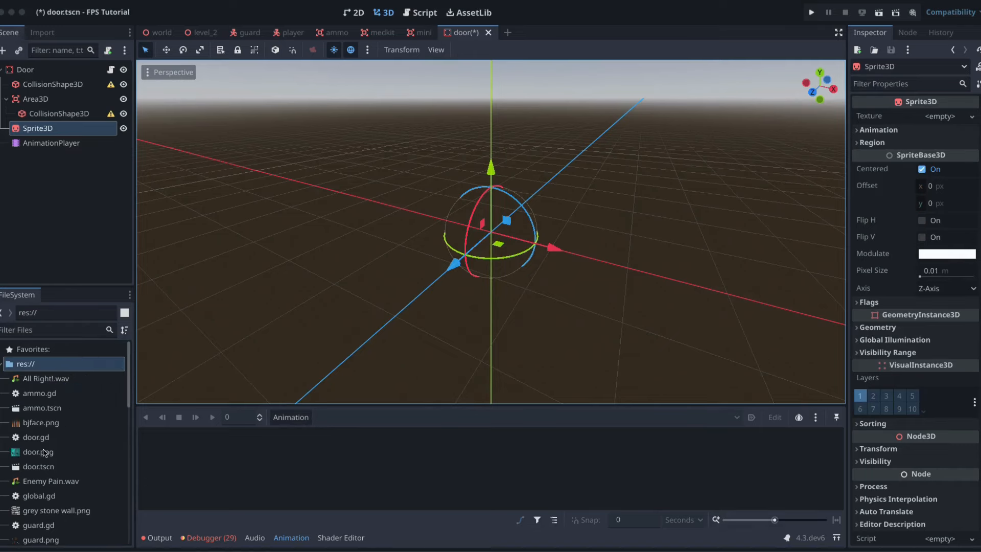
Assign door.png to the Sprite3D, set Hframes to 2, and raise it to 0.3
{"action": "left_click", "coordinate": [37, 451]}
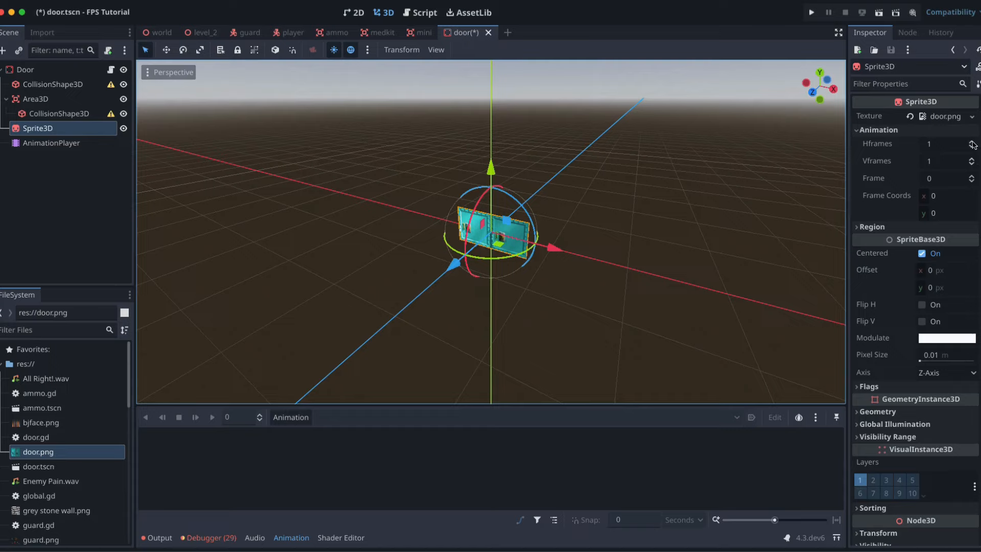
{"action": "left_click", "coordinate": [971, 141]}
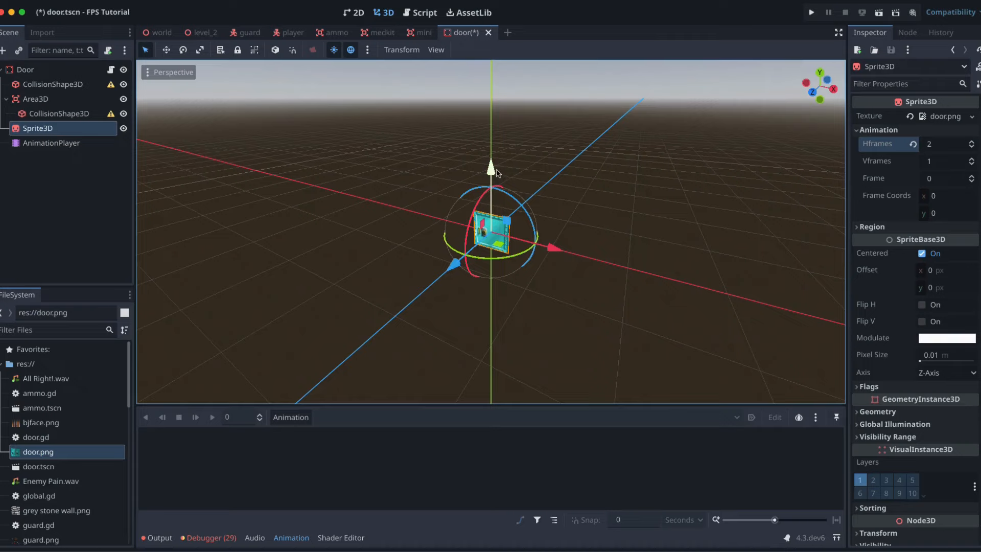
{"action": "left_click_drag", "start_coordinate": [491, 168], "coordinate": [490, 147]}
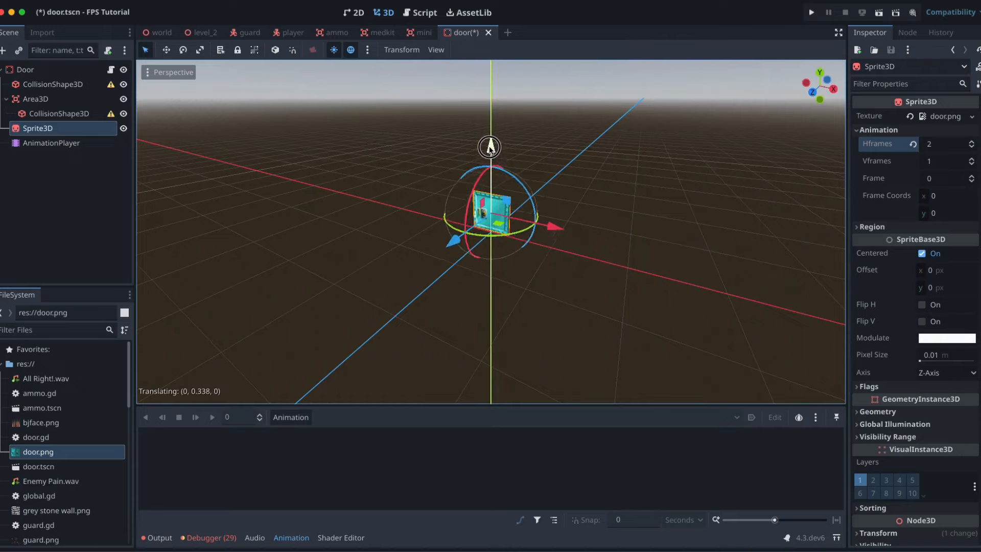
{"action": "scroll", "scroll_direction": "down", "scroll_amount": 3}
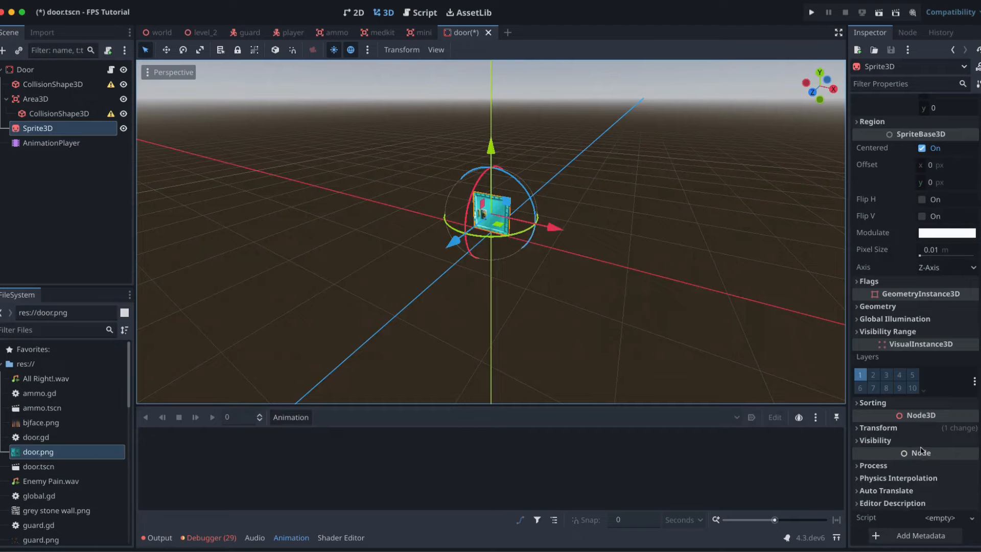
{"action": "left_click", "coordinate": [878, 428]}
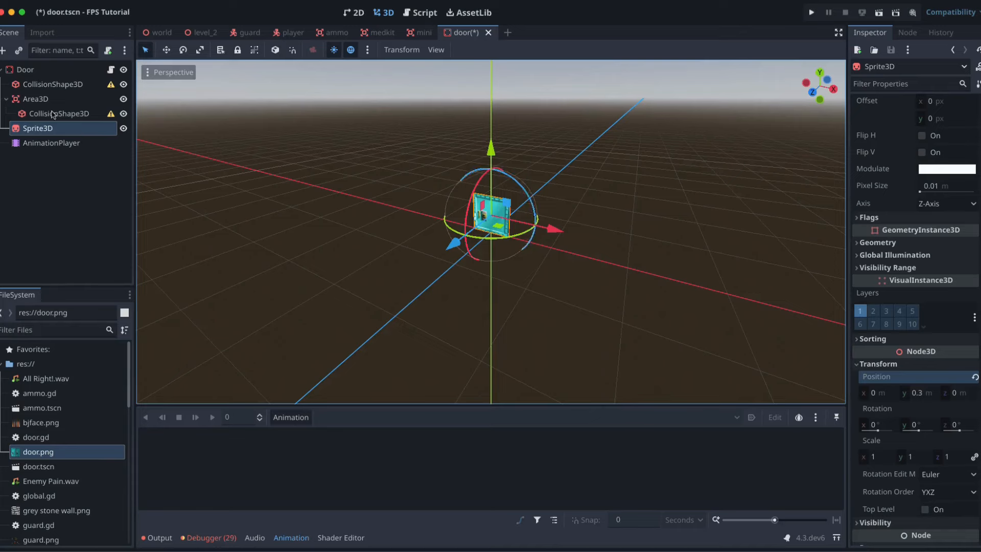
Give the door body's CollisionShape3D a new BoxShape3D sized thin around the door
{"action": "left_click", "coordinate": [52, 84]}
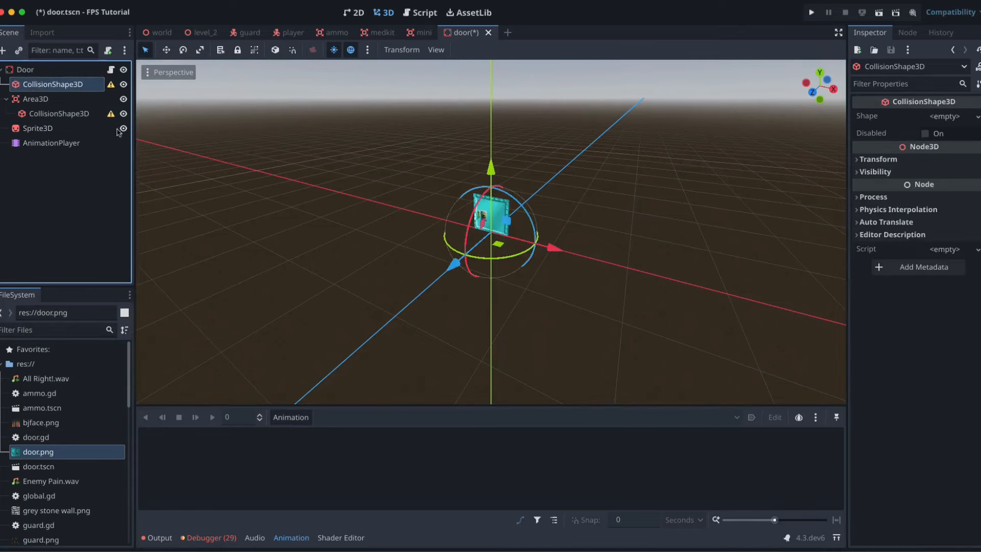
{"action": "left_click", "coordinate": [944, 116]}
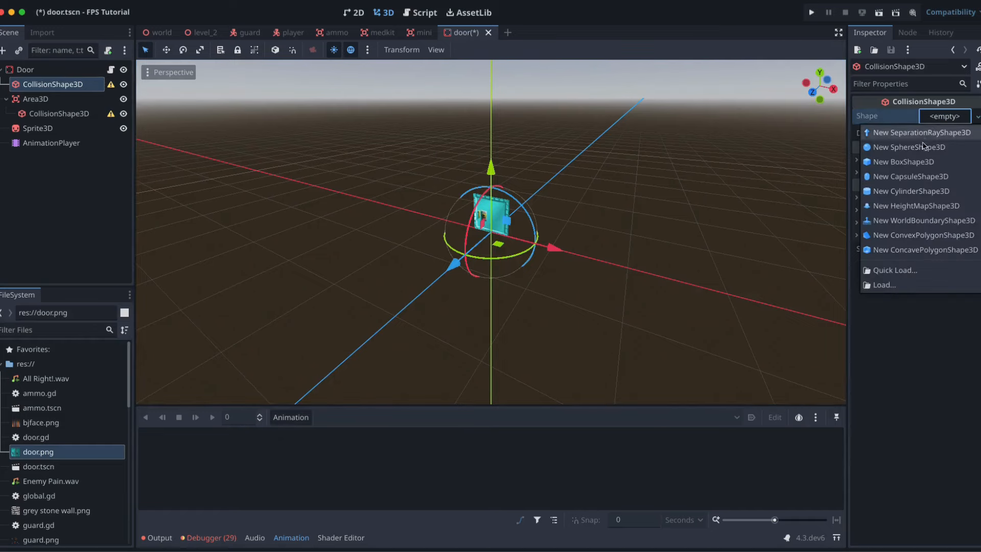
{"action": "left_click", "coordinate": [901, 161]}
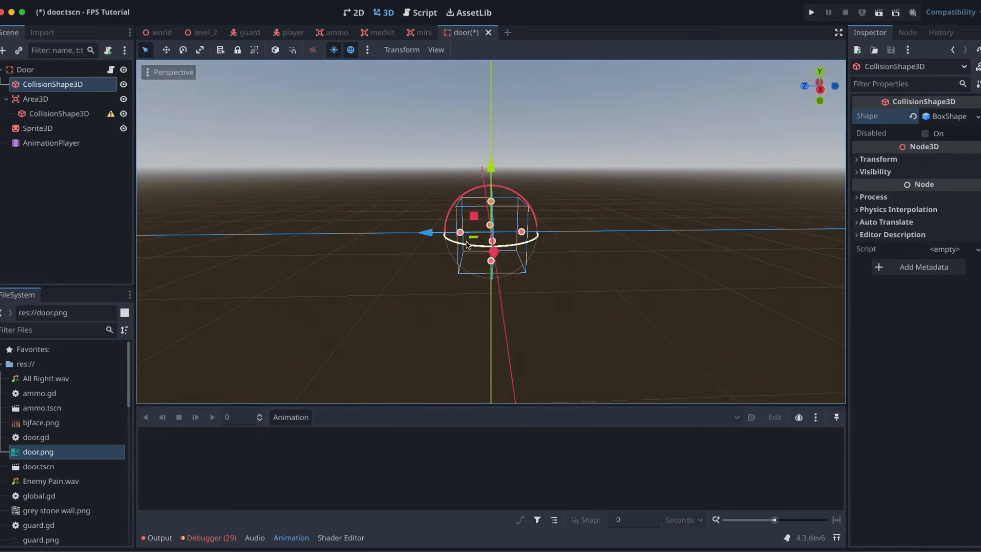
{"action": "left_click_drag", "start_coordinate": [490, 239], "coordinate": [478, 234]}
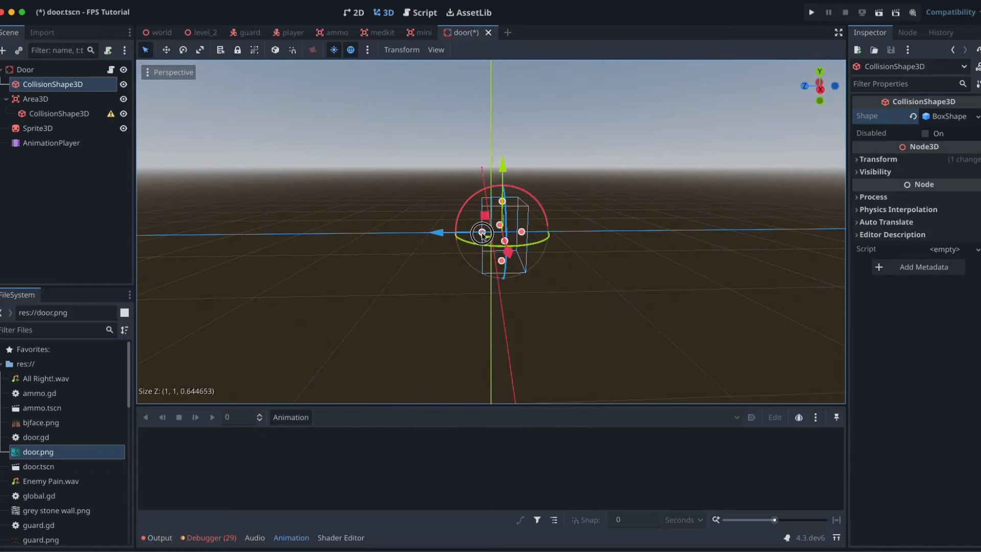
{"action": "left_click_drag", "start_coordinate": [508, 222], "coordinate": [501, 235]}
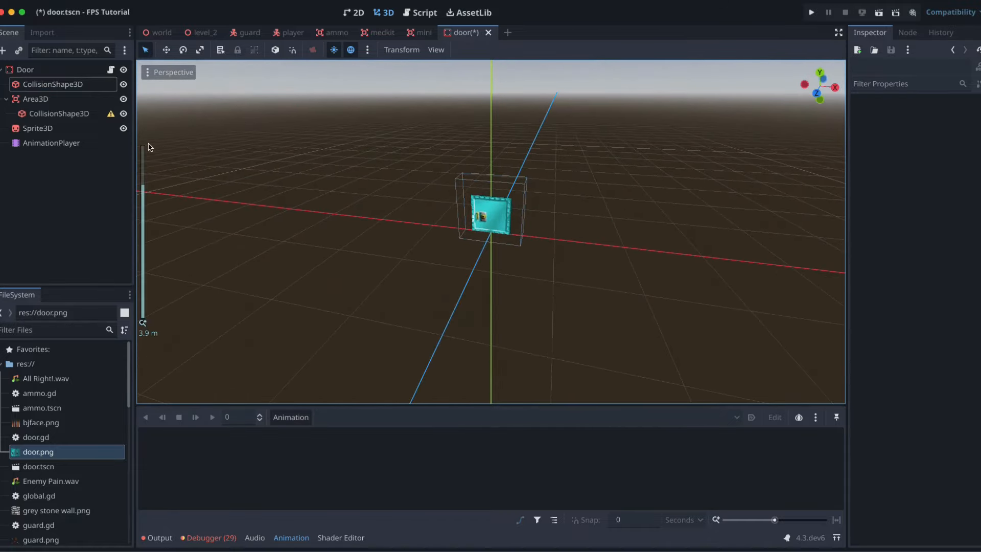
Give the Area3D's CollisionShape3D a new BoxShape3D stretched larger around the door
{"action": "left_click", "coordinate": [60, 114]}
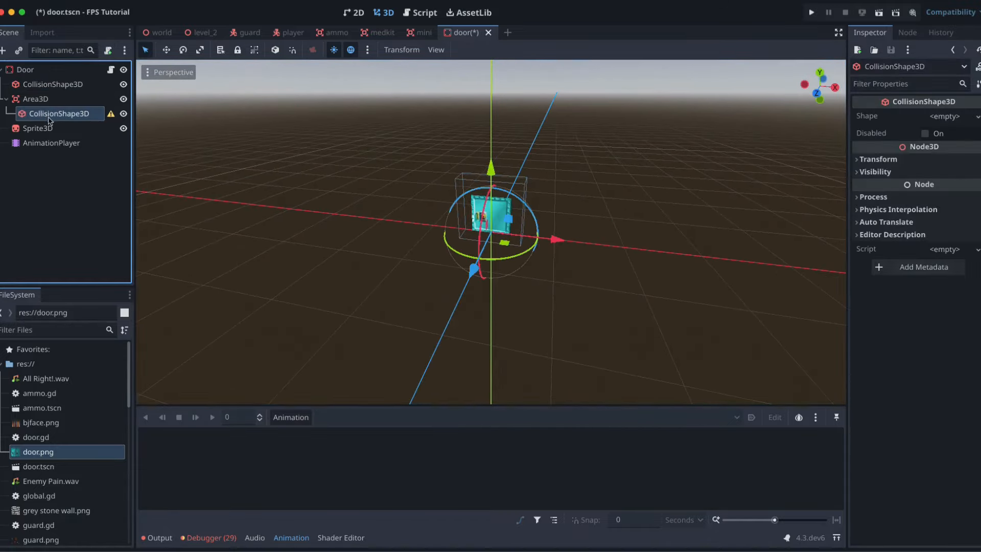
{"action": "left_click", "coordinate": [944, 116]}
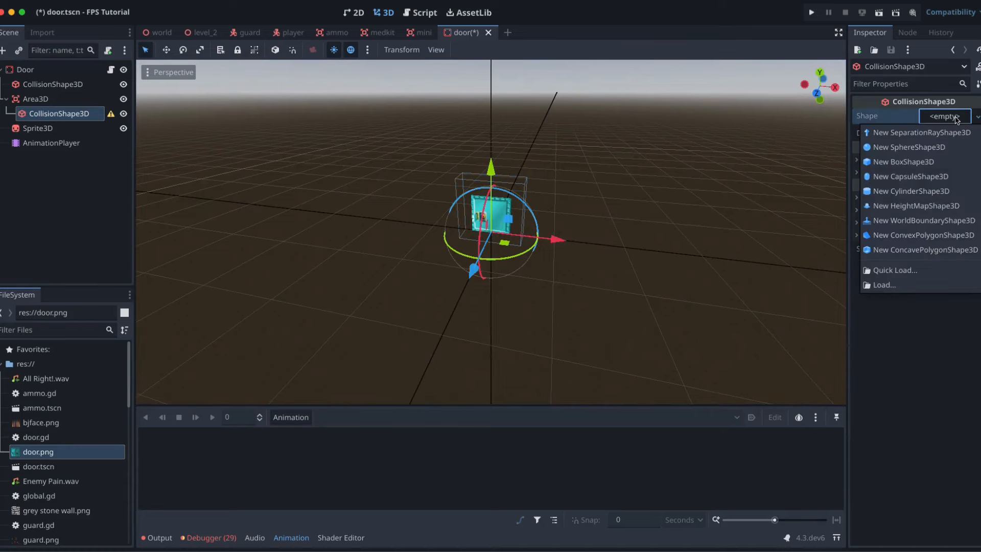
{"action": "left_click", "coordinate": [903, 162]}
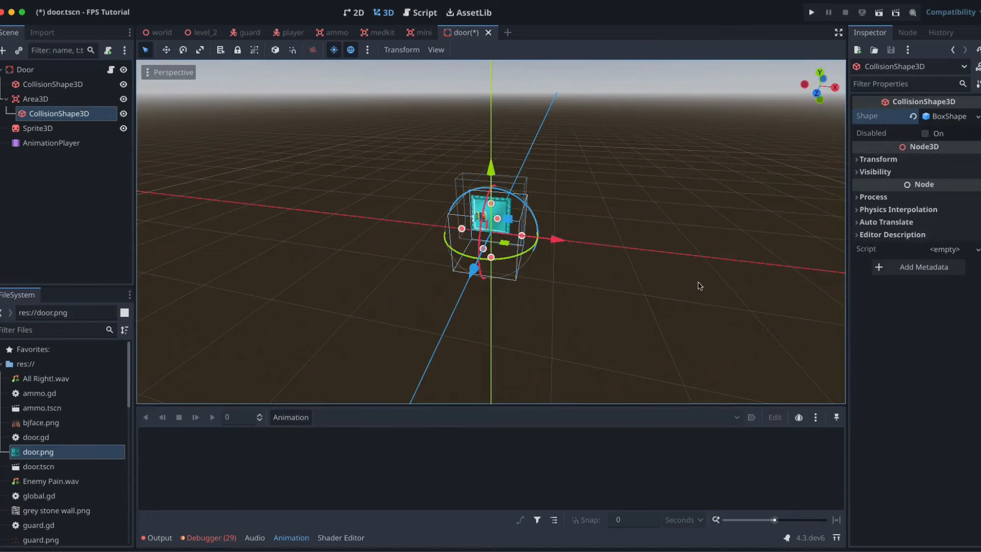
{"action": "left_click_drag", "start_coordinate": [519, 236], "coordinate": [574, 220]}
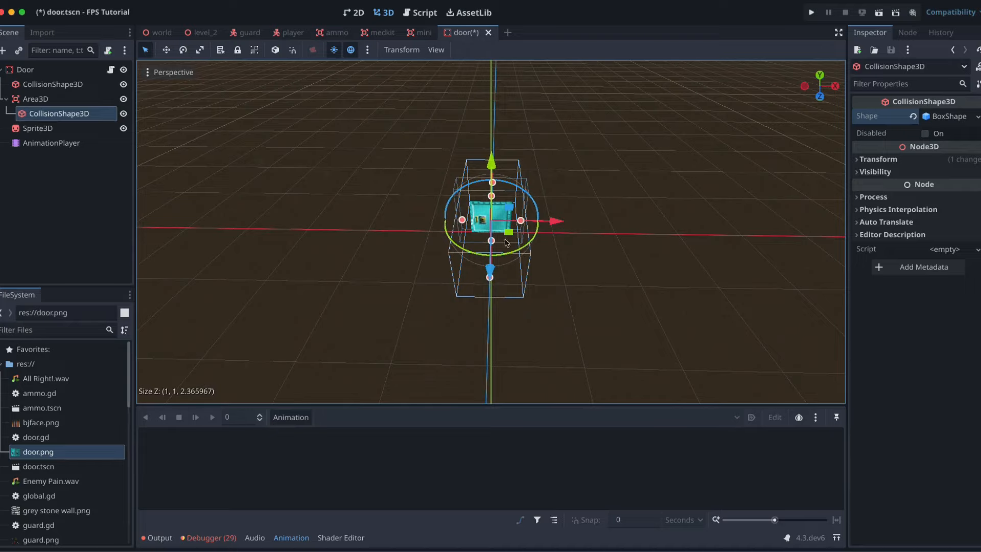
{"action": "left_click_drag", "start_coordinate": [491, 160], "coordinate": [489, 147]}
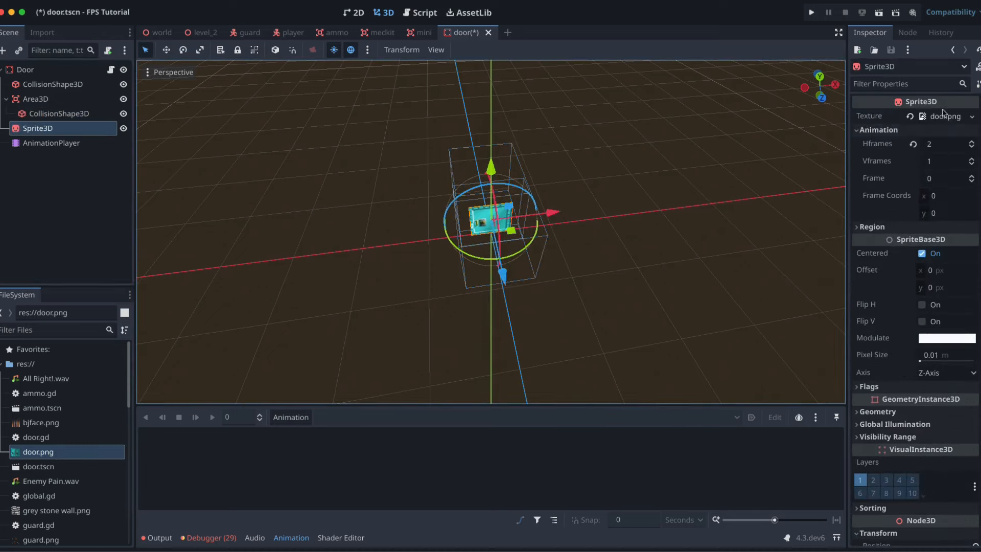
Select the door's AnimationPlayer node
{"action": "left_click", "coordinate": [51, 143]}
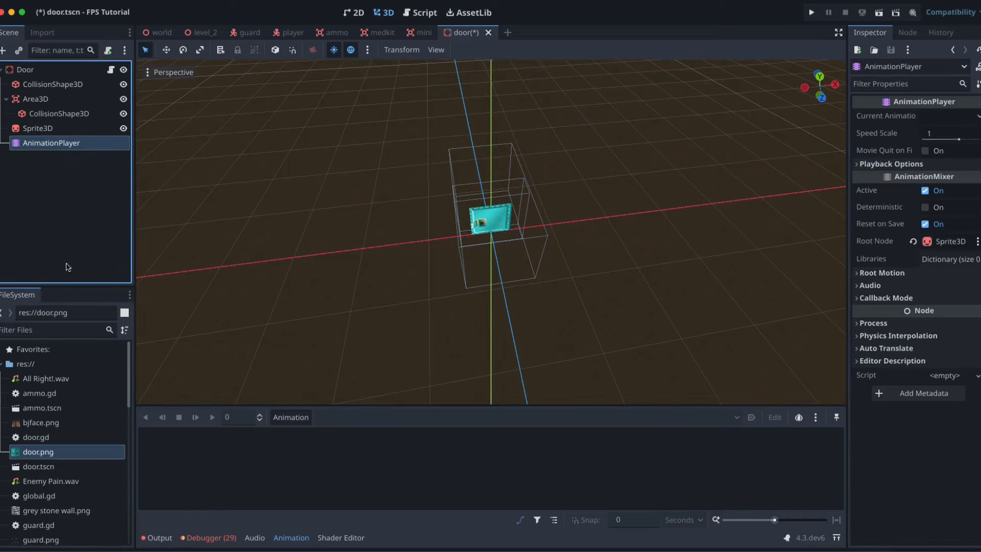
{"action": "mouse_move", "coordinate": [282, 432]}
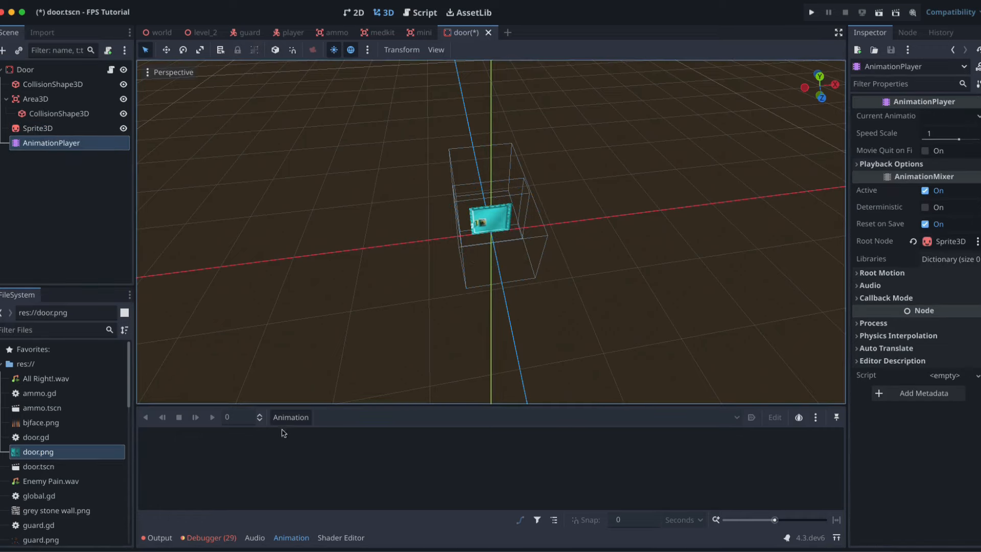
{"action": "mouse_move", "coordinate": [619, 421]}
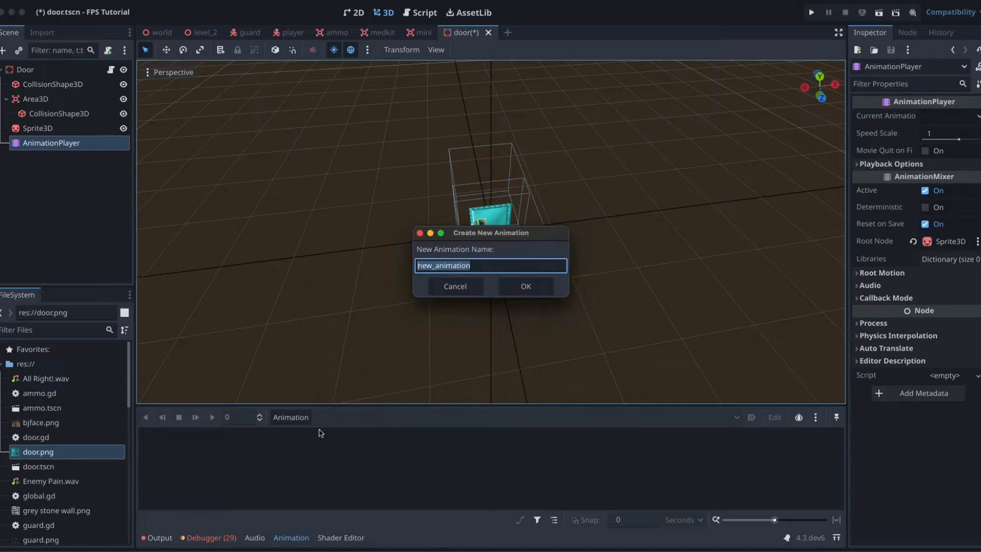
Name the new animation 'open' and keyframe the sprite's rotation to -90 degrees
{"action": "left_click", "coordinate": [524, 286]}
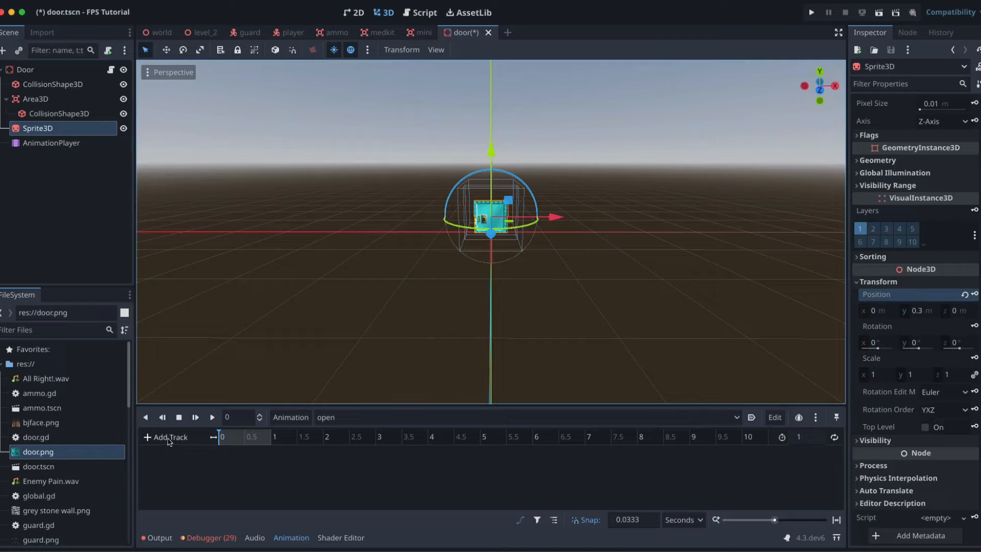
{"action": "mouse_move", "coordinate": [363, 326]}
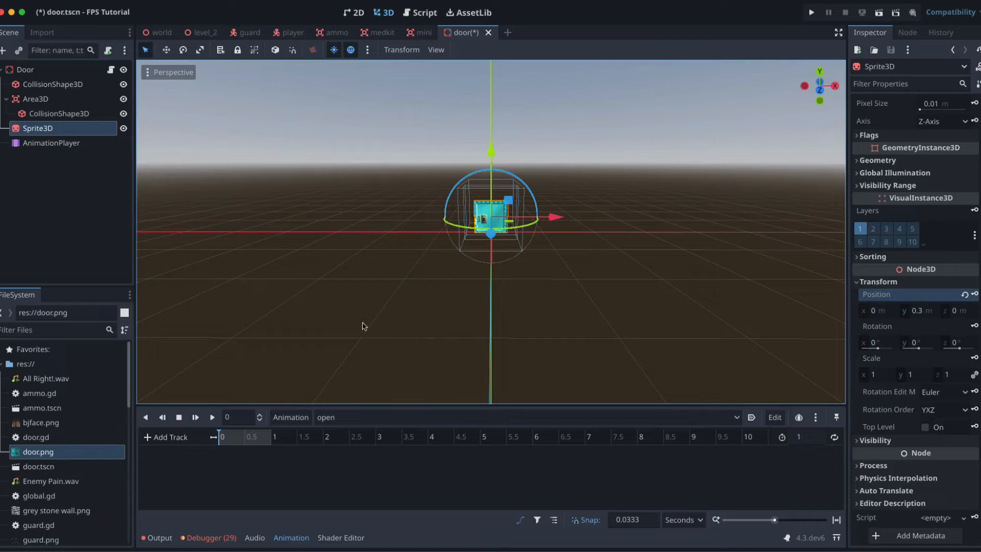
{"action": "mouse_move", "coordinate": [526, 265]}
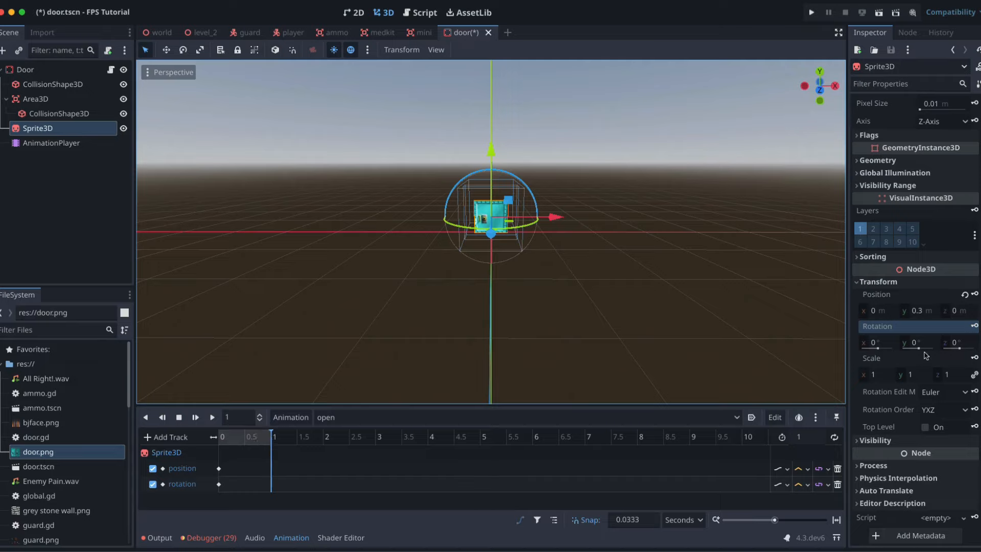
{"action": "left_click", "coordinate": [876, 310]}
{"action": "type", "text": ".3"}
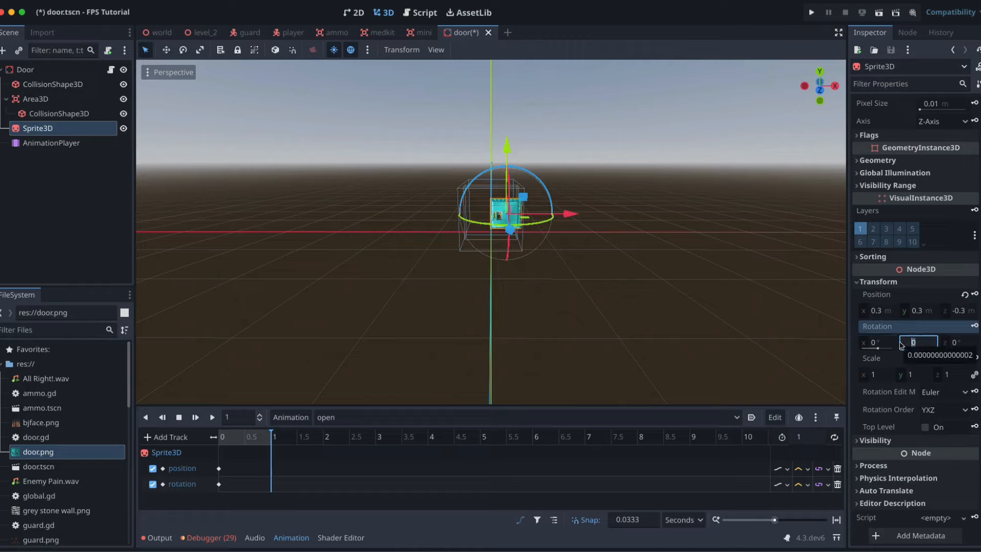
{"action": "type", "text": "-90"}
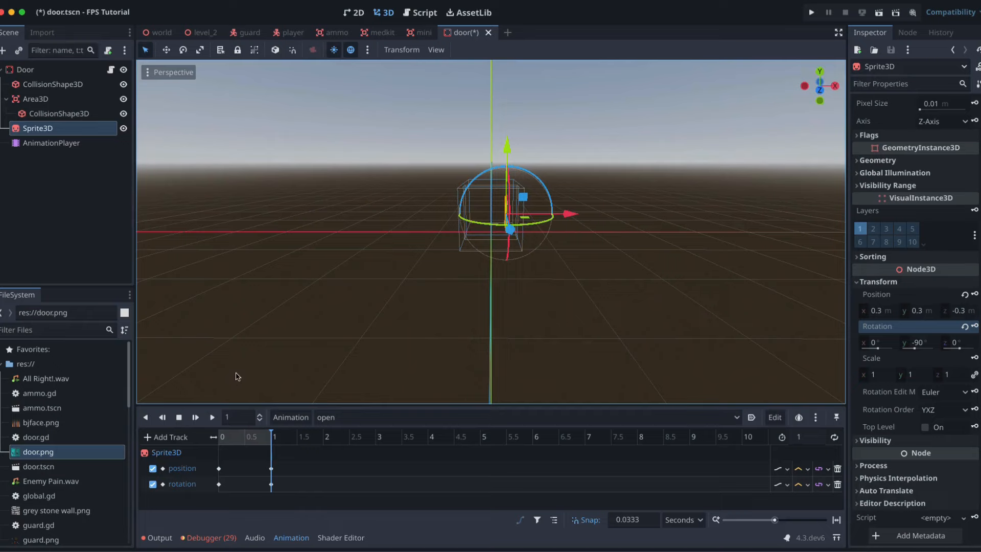
Play the open animation to preview the door swinging
{"action": "left_click", "coordinate": [195, 418]}
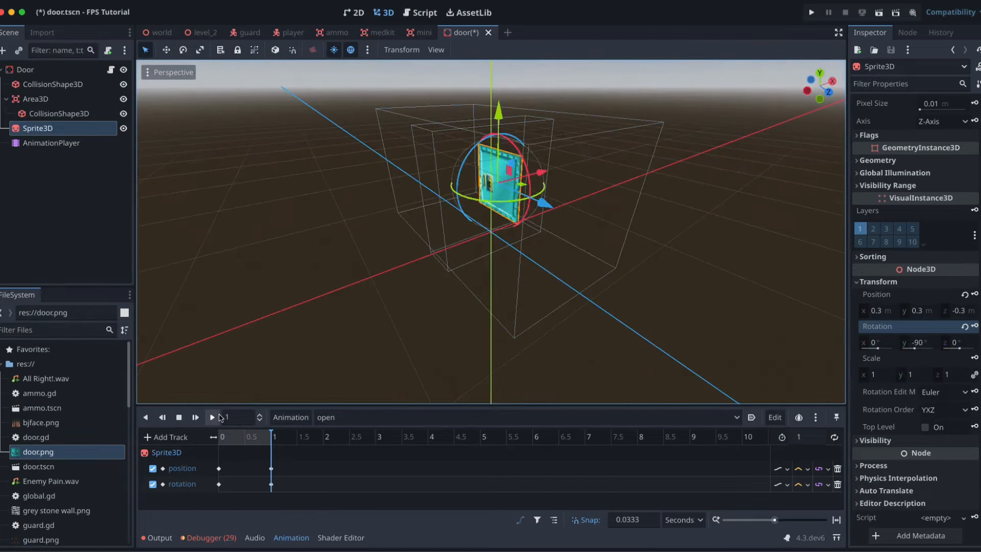
{"action": "left_click", "coordinate": [212, 418]}
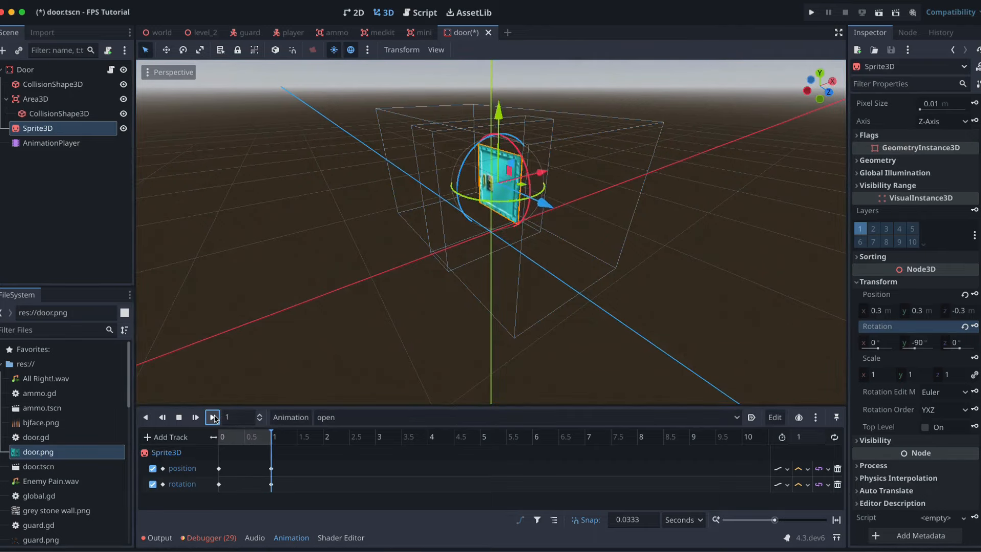
{"action": "left_click", "coordinate": [212, 417]}
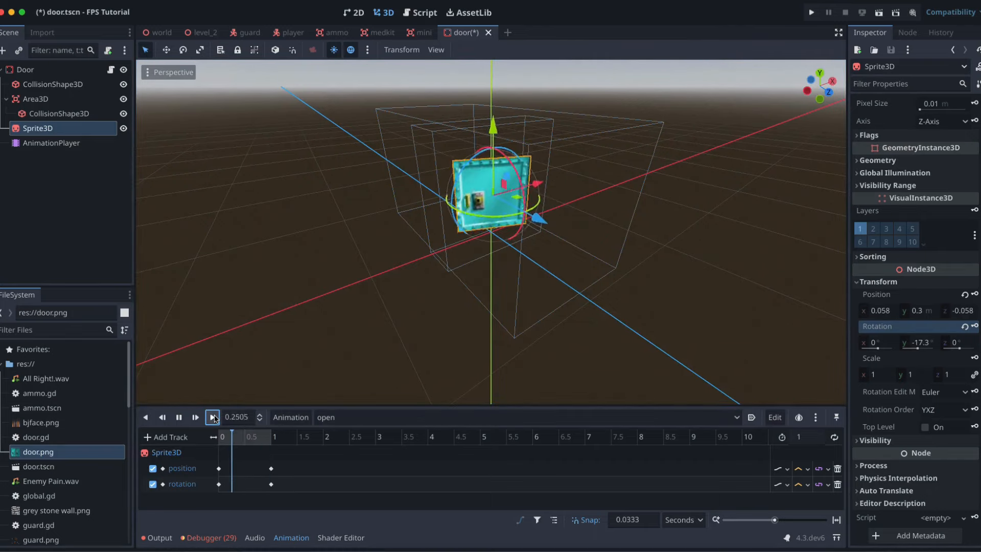
{"action": "left_click", "coordinate": [212, 417]}
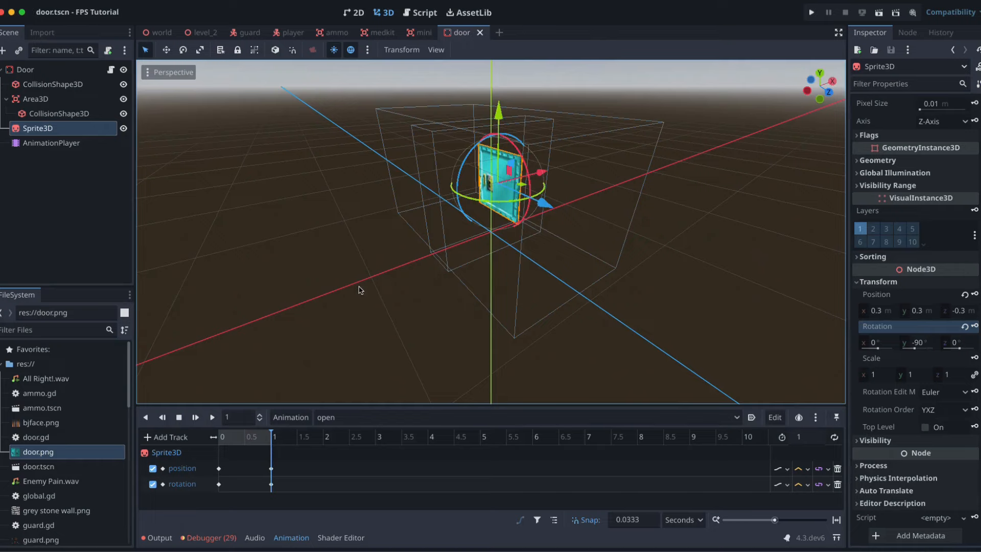
{"action": "mouse_move", "coordinate": [79, 78]}
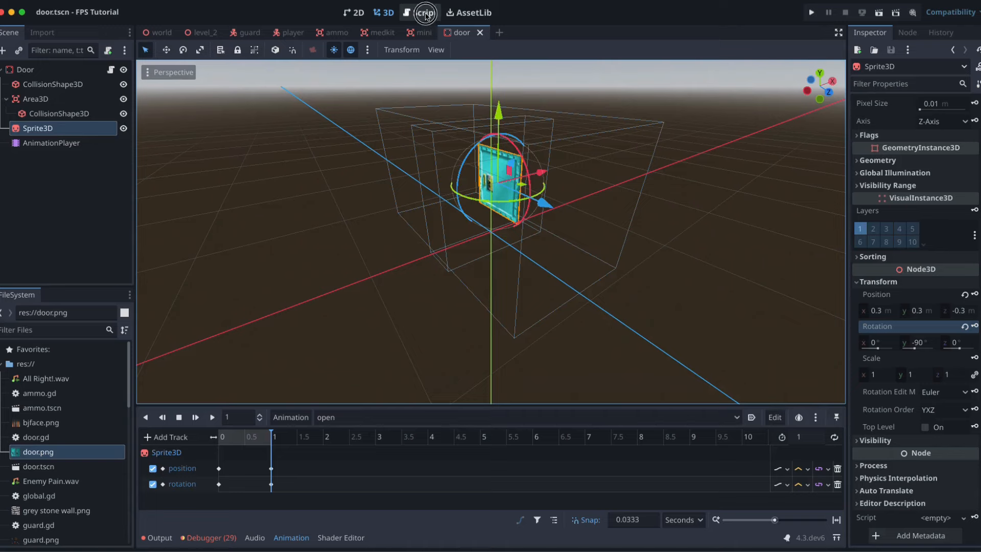
In door.gd, delete the print("Opening door") and print("Door opened") lines
{"action": "left_click", "coordinate": [421, 12]}
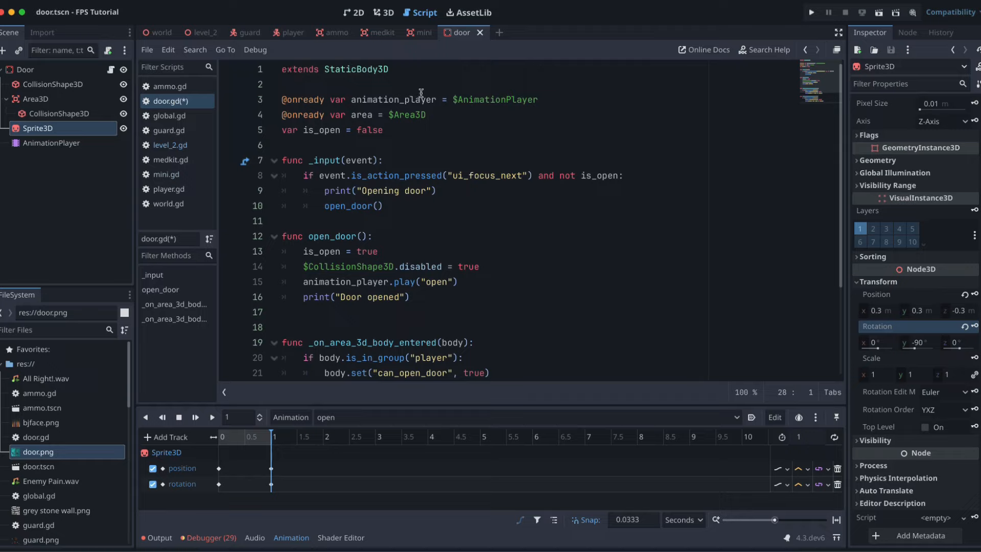
{"action": "mouse_move", "coordinate": [290, 107]}
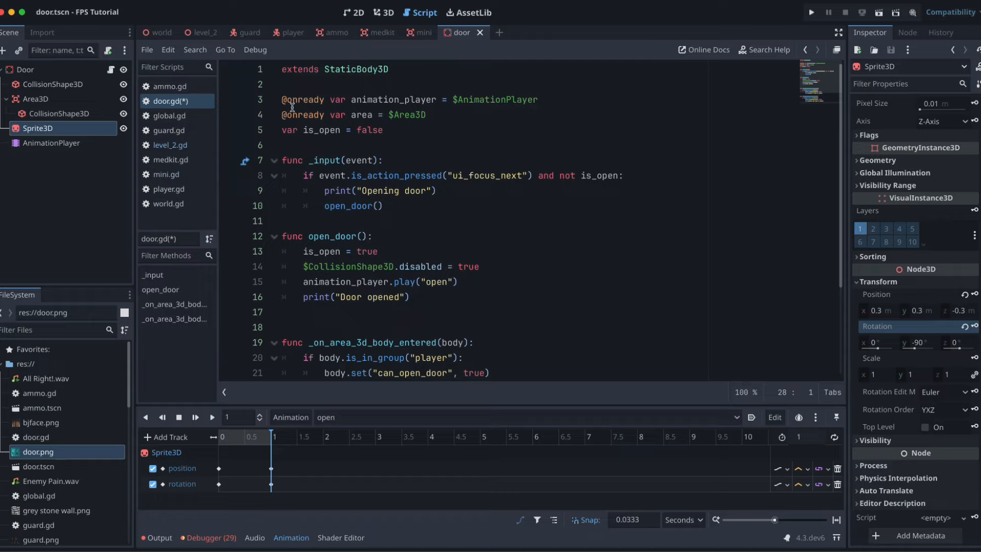
{"action": "mouse_move", "coordinate": [64, 112]}
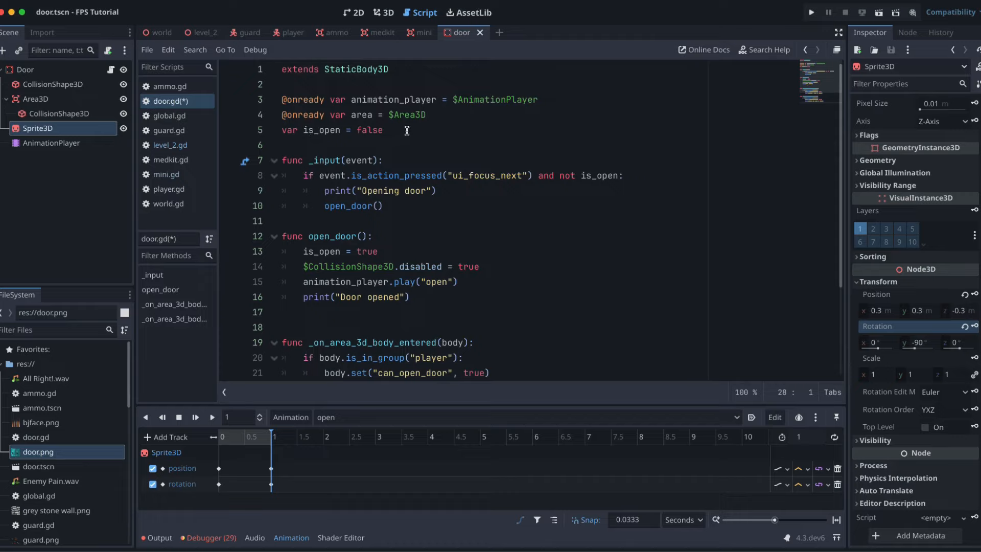
{"action": "mouse_move", "coordinate": [353, 164]}
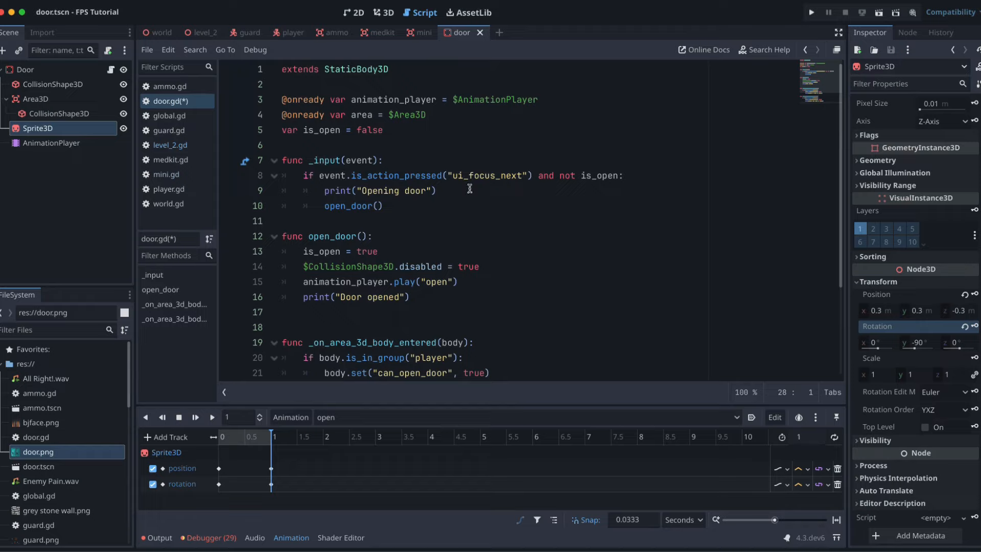
{"action": "mouse_move", "coordinate": [495, 176]}
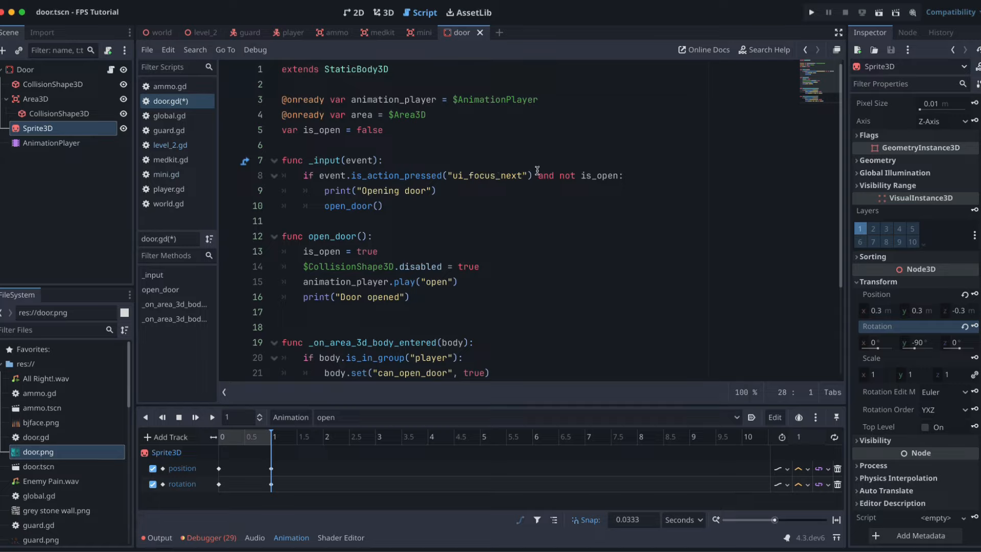
{"action": "mouse_move", "coordinate": [476, 167]}
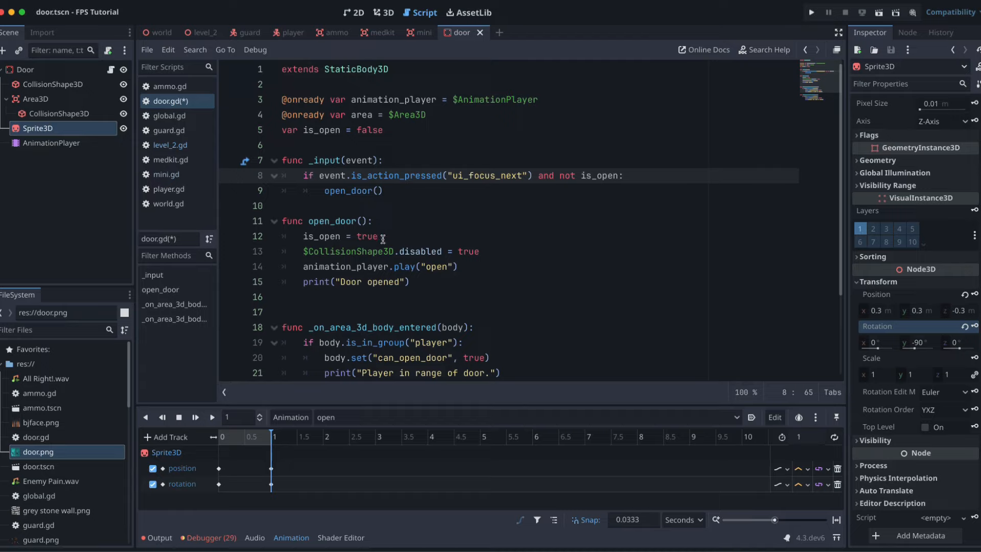
{"action": "mouse_move", "coordinate": [438, 257]}
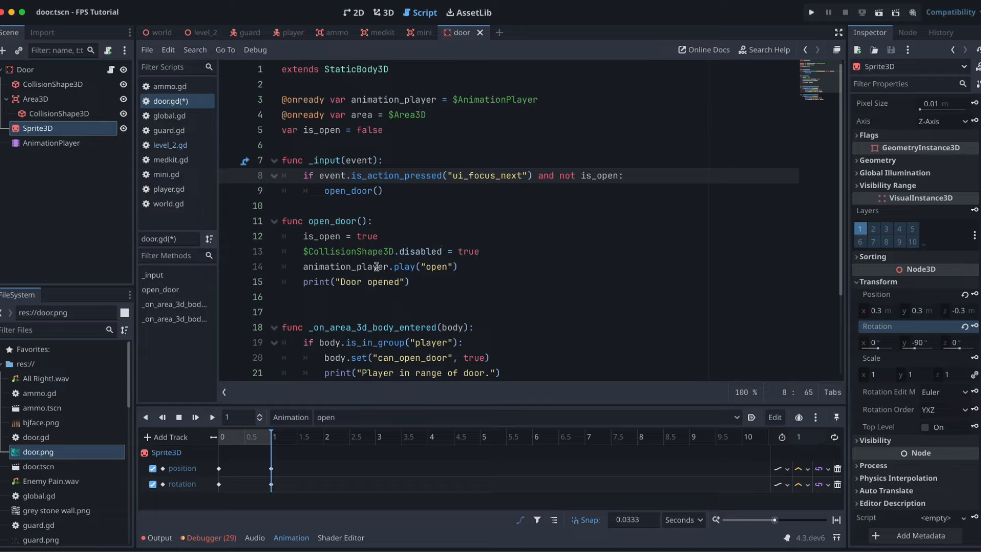
{"action": "triple_click", "coordinate": [344, 282]}
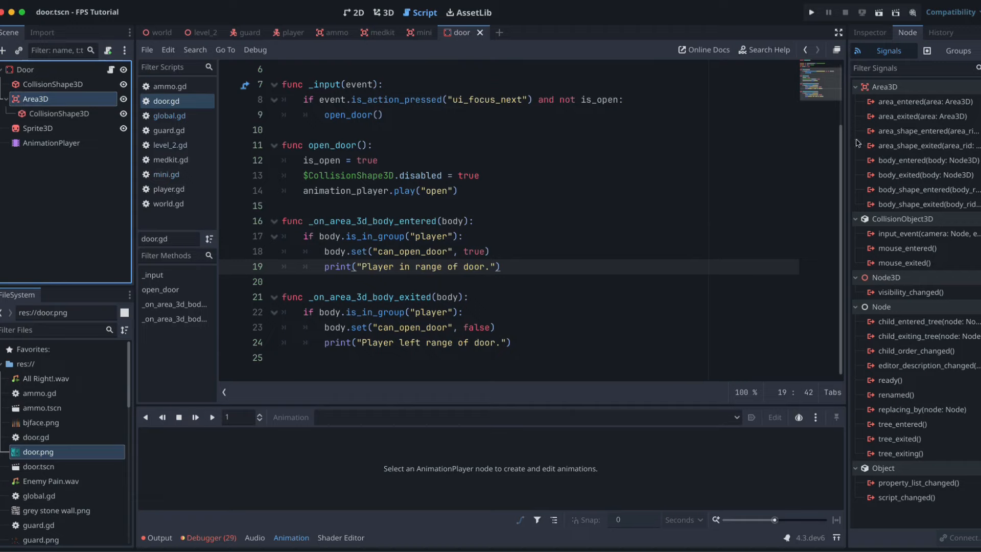
Connect the Area3D's body_entered and body_exited signals to door.gd's handlers, dropping their print lines
{"action": "double_click", "coordinate": [920, 160]}
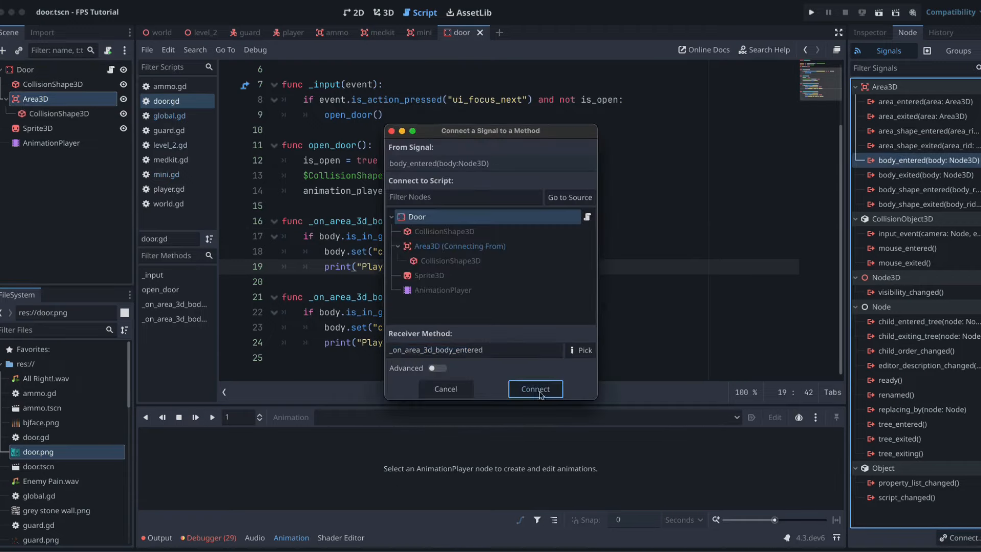
{"action": "left_click", "coordinate": [534, 388]}
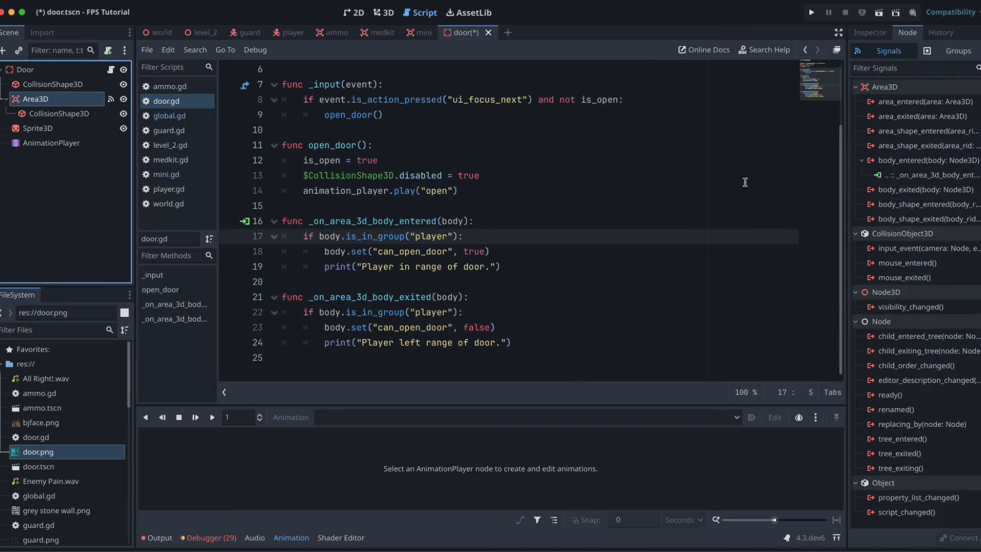
{"action": "double_click", "coordinate": [924, 189]}
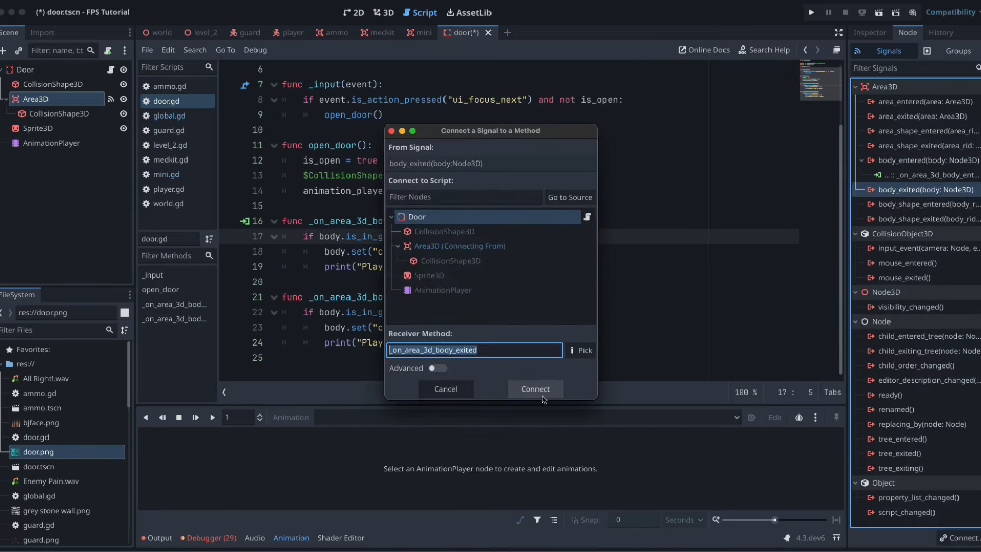
{"action": "left_click", "coordinate": [535, 388]}
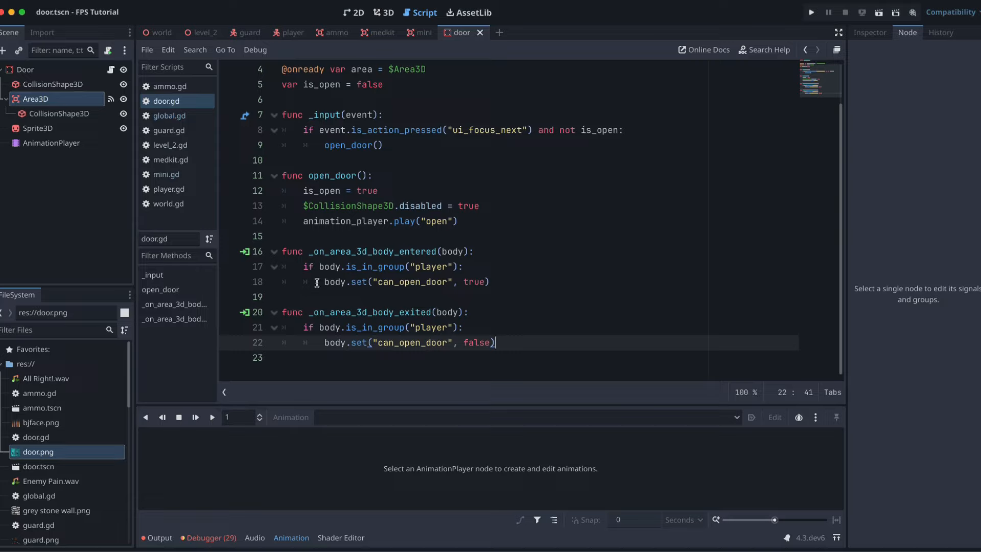
{"action": "mouse_move", "coordinate": [349, 276]}
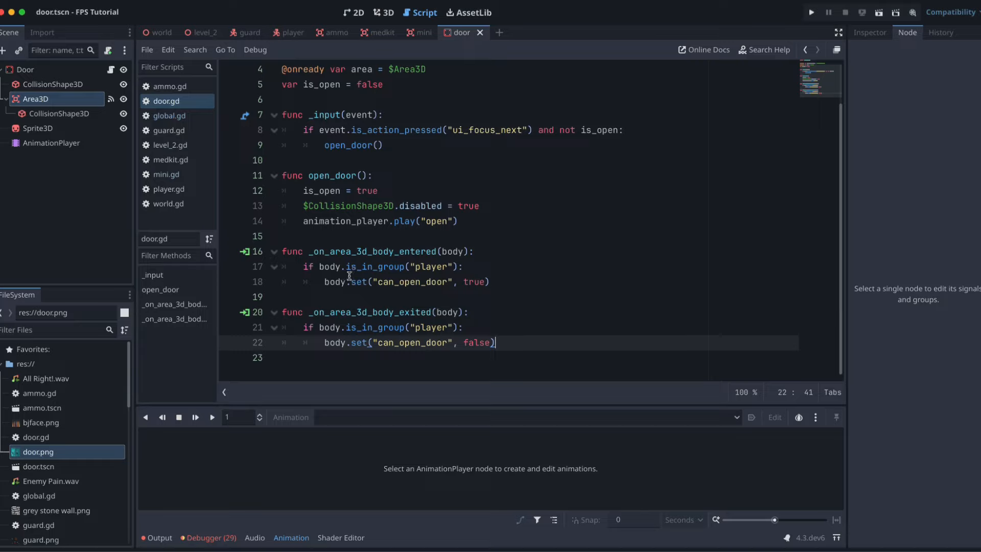
{"action": "mouse_move", "coordinate": [376, 282]}
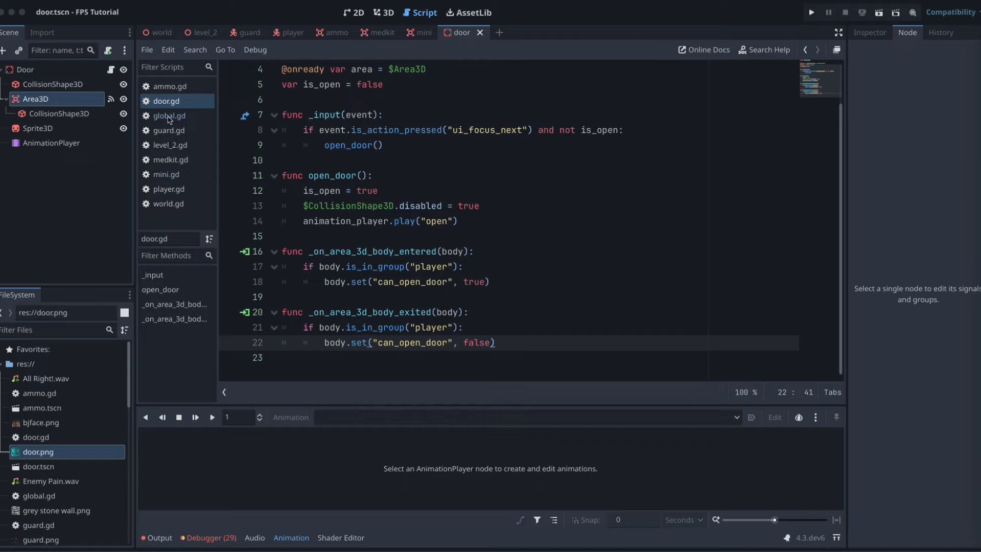
Check player.gd's can_open_door = false declaration, then switch to the level_2 scene
{"action": "left_click", "coordinate": [167, 188]}
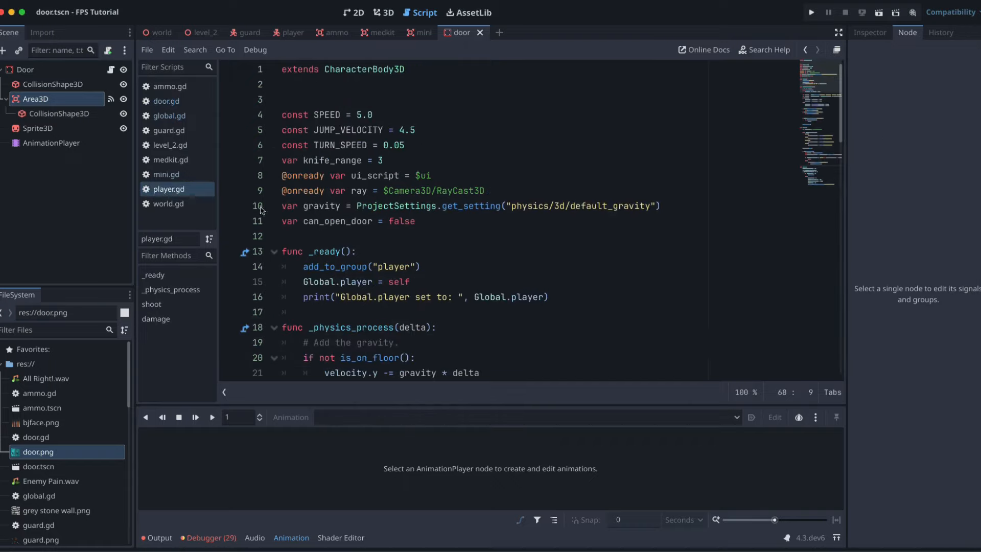
{"action": "left_click", "coordinate": [415, 221]}
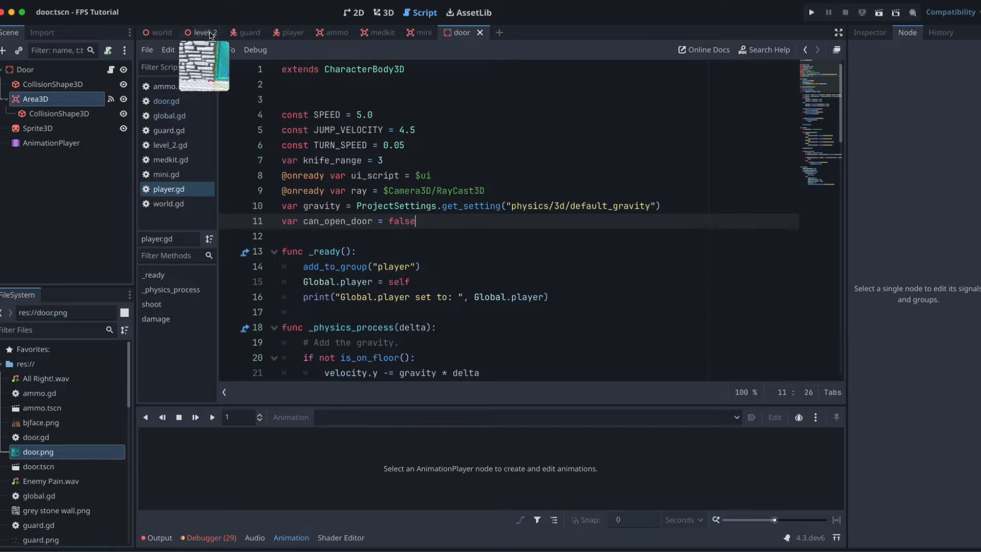
{"action": "left_click", "coordinate": [203, 31]}
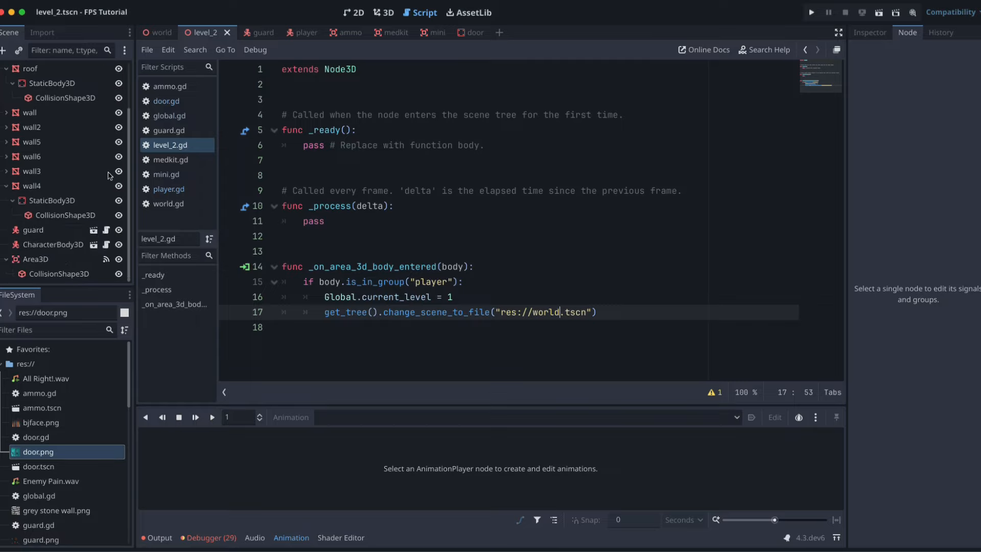
Switch to the 3D workspace to show level_2's stone corridors
{"action": "left_click", "coordinate": [382, 12]}
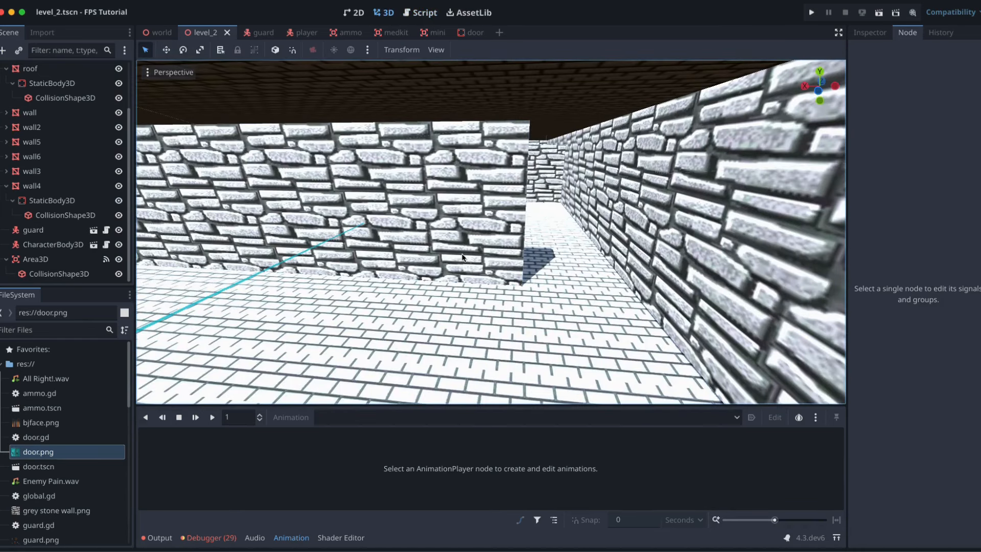
{"action": "mouse_move", "coordinate": [100, 466]}
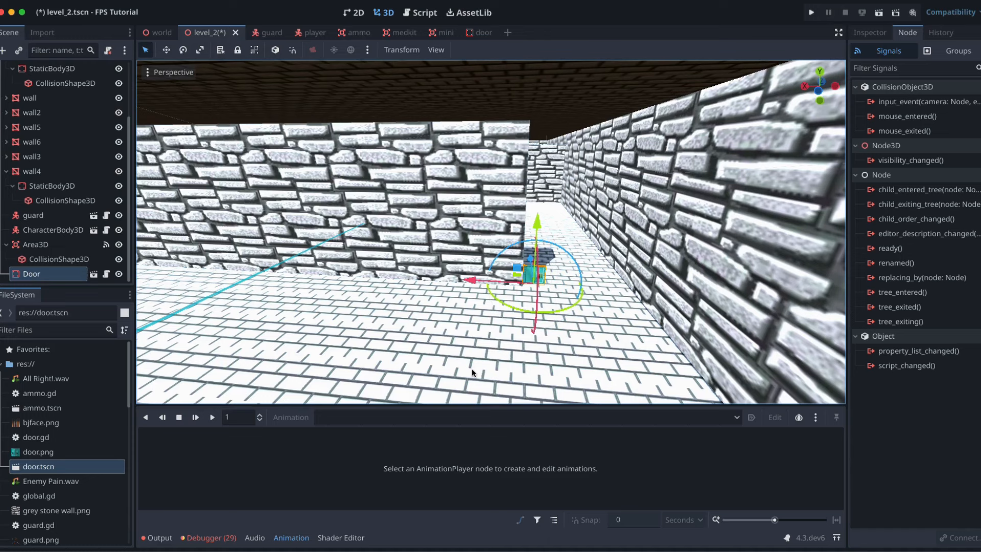
{"action": "mouse_move", "coordinate": [473, 372]}
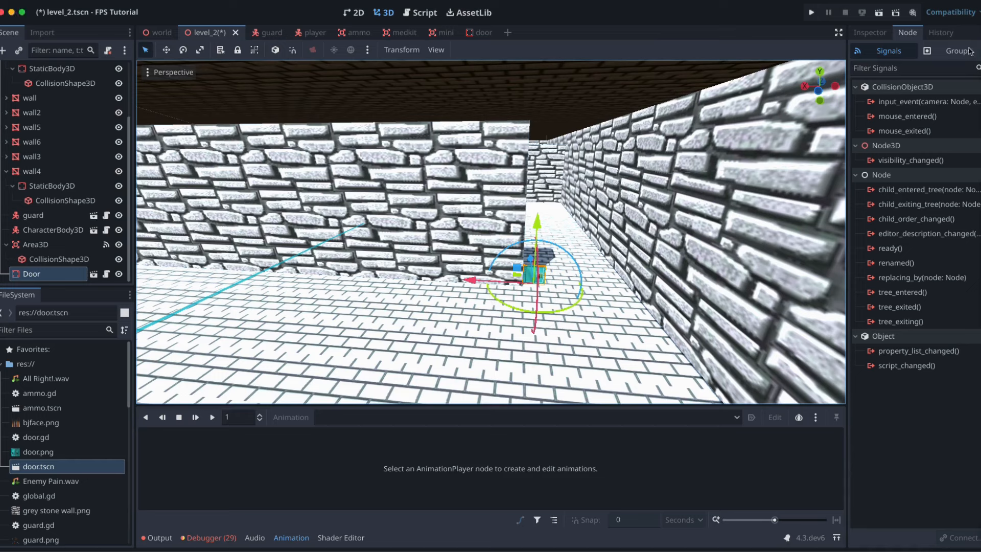
Scale the Door instance to 5, 7.5, 5 at x -18 and accept the non-uniform scale warning
{"action": "left_click", "coordinate": [868, 31]}
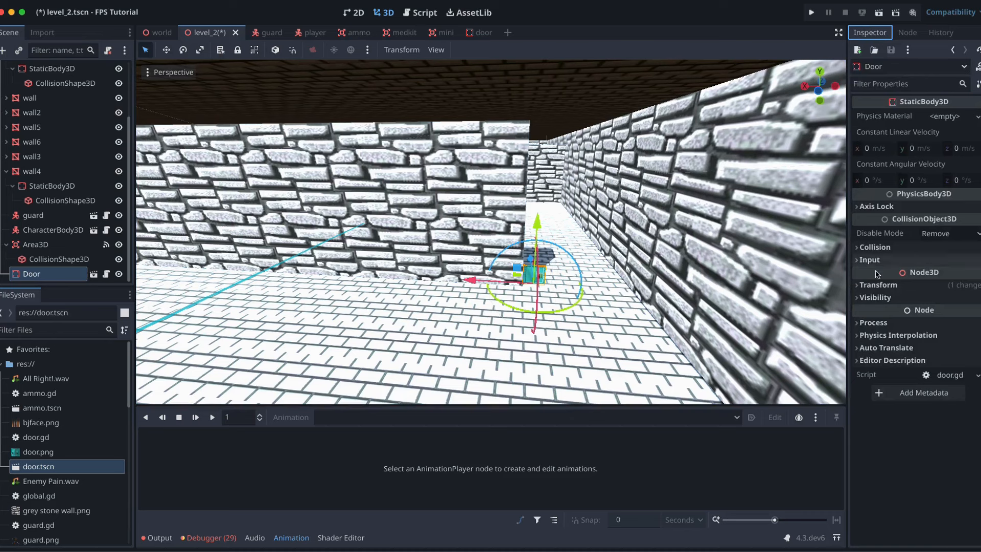
{"action": "left_click", "coordinate": [879, 285]}
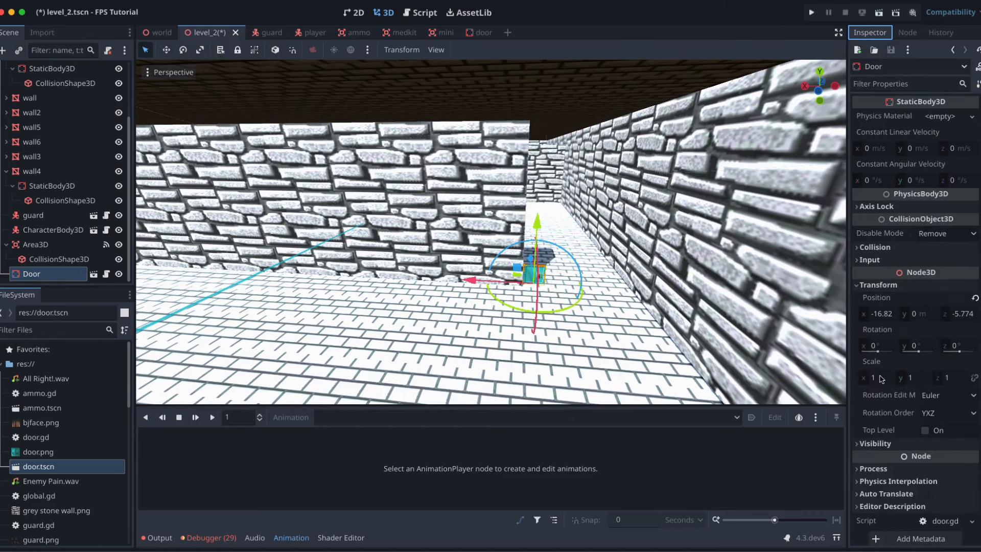
{"action": "left_click", "coordinate": [876, 377]}
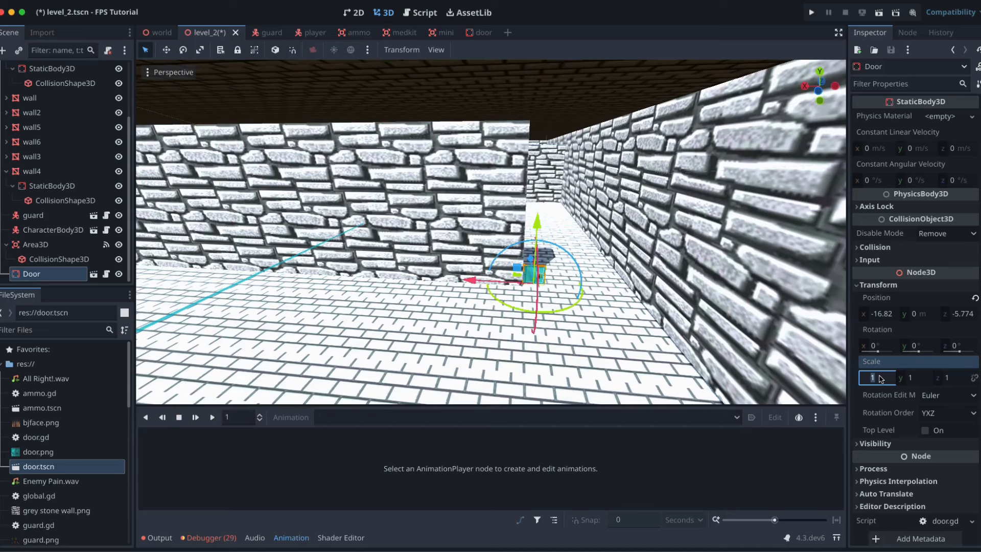
{"action": "type", "text": "7"}
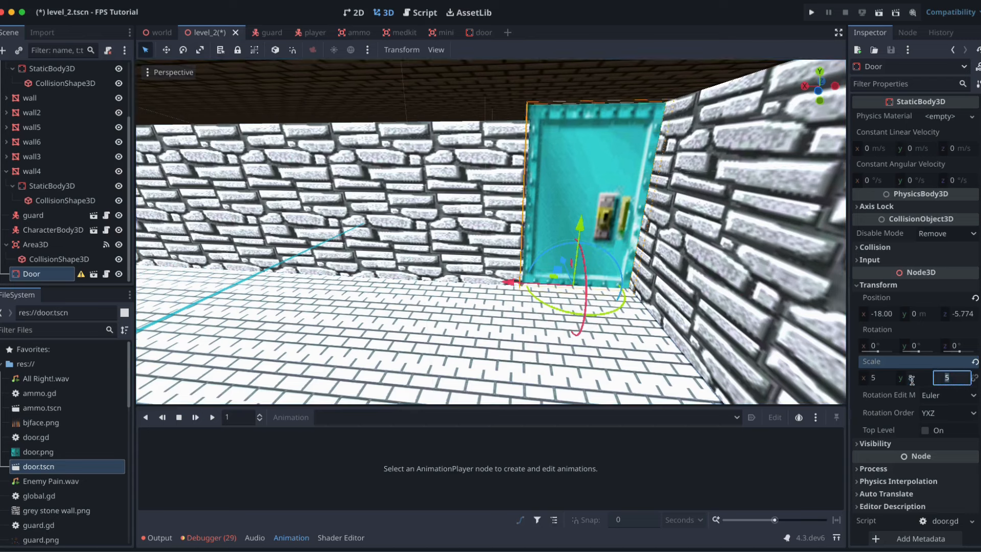
{"action": "type", "text": "7.5"}
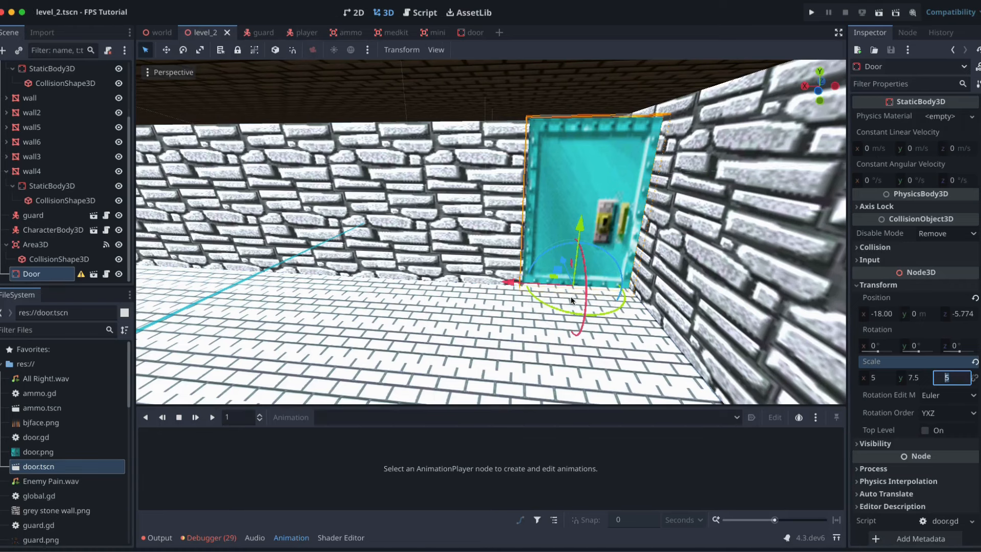
{"action": "mouse_move", "coordinate": [360, 283]}
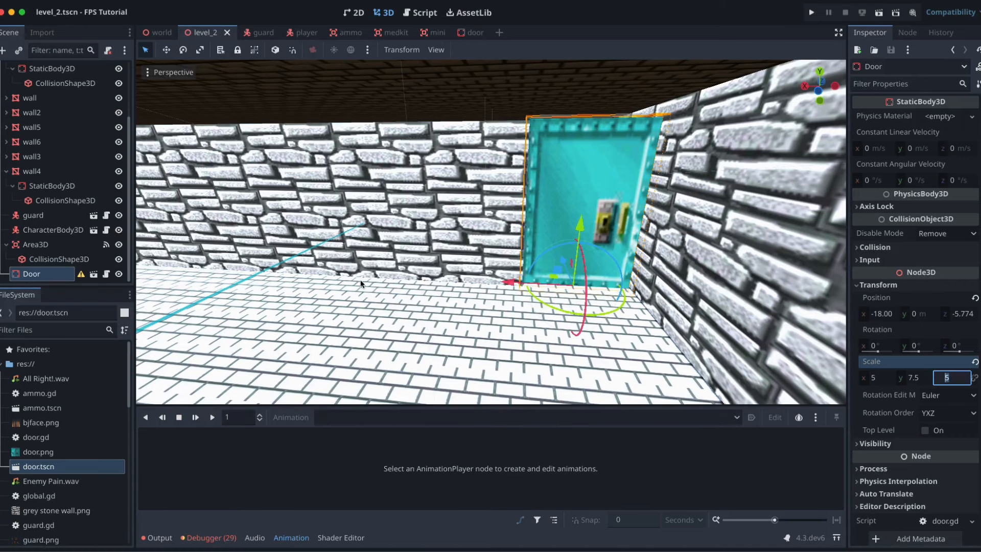
{"action": "mouse_move", "coordinate": [378, 262]}
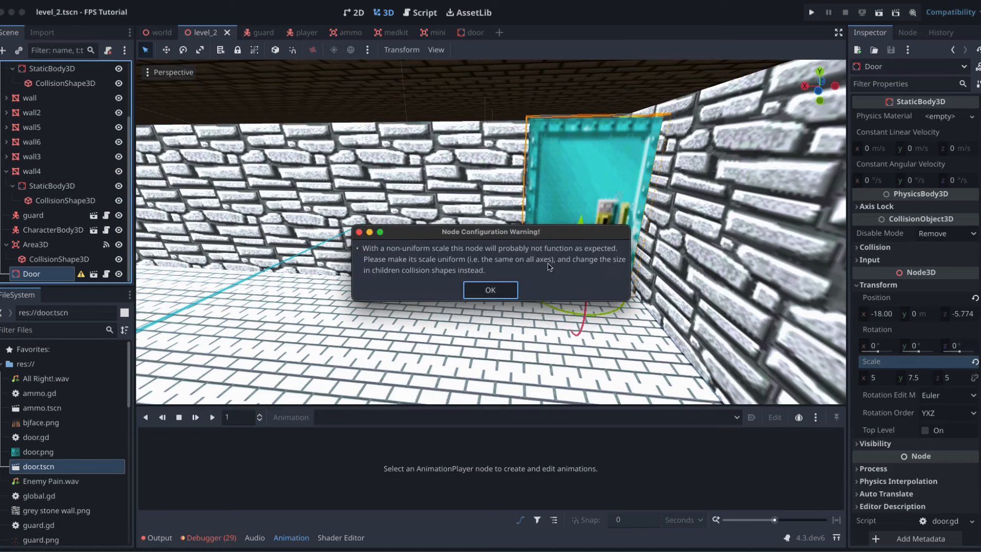
{"action": "left_click", "coordinate": [490, 290]}
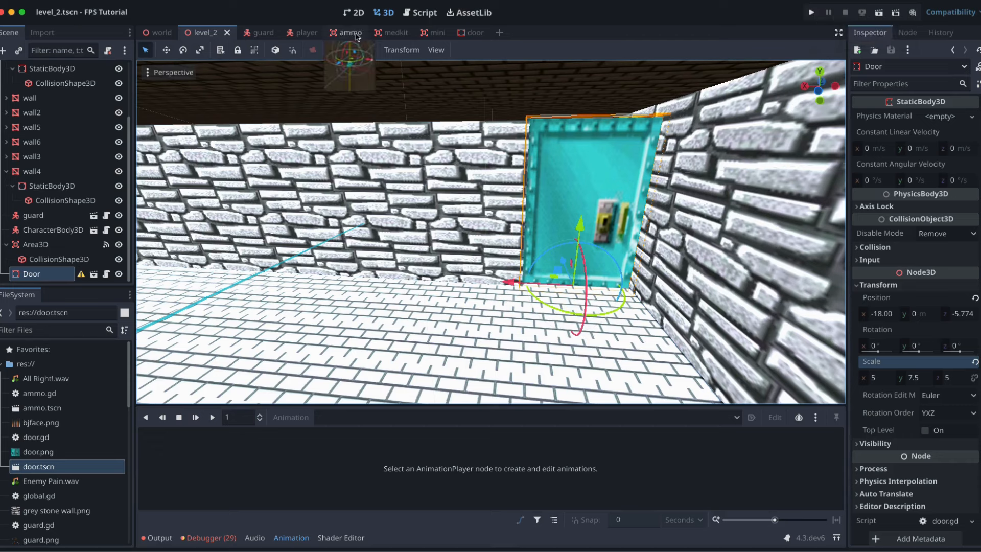
Open global.gd in the Script workspace and run the project to test the door
{"action": "left_click", "coordinate": [419, 12]}
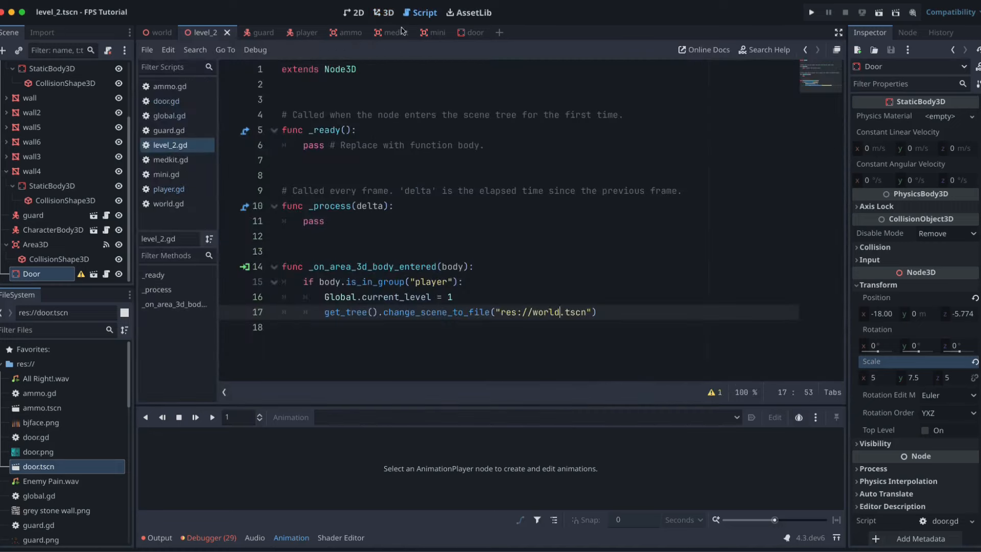
{"action": "left_click", "coordinate": [170, 115]}
{"action": "type", "text": "var player_health: int = 1000"}
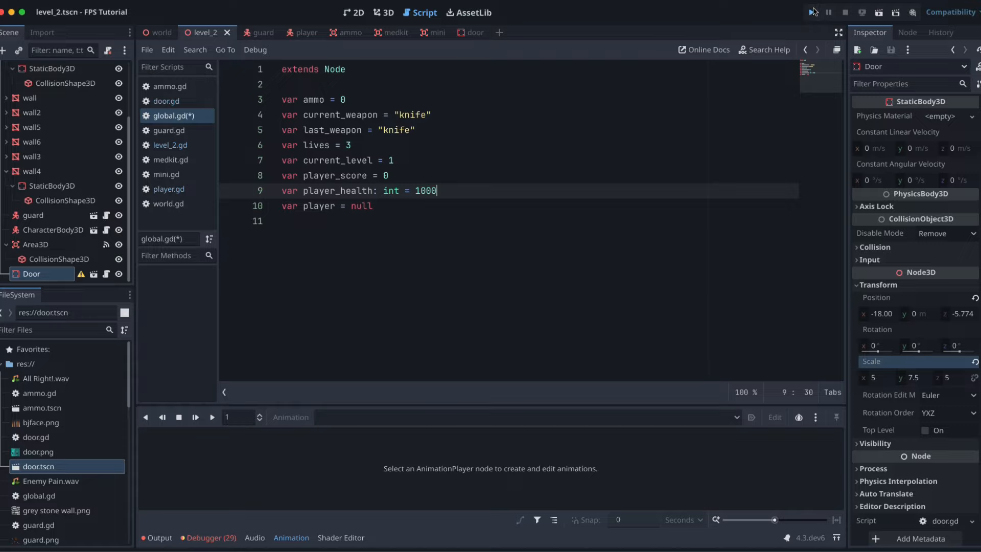
{"action": "left_click", "coordinate": [814, 12]}
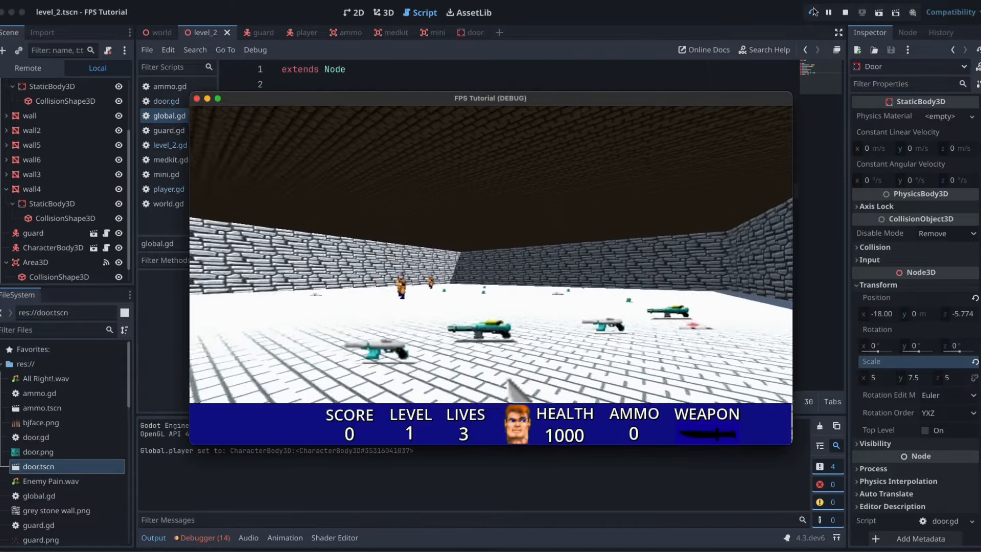